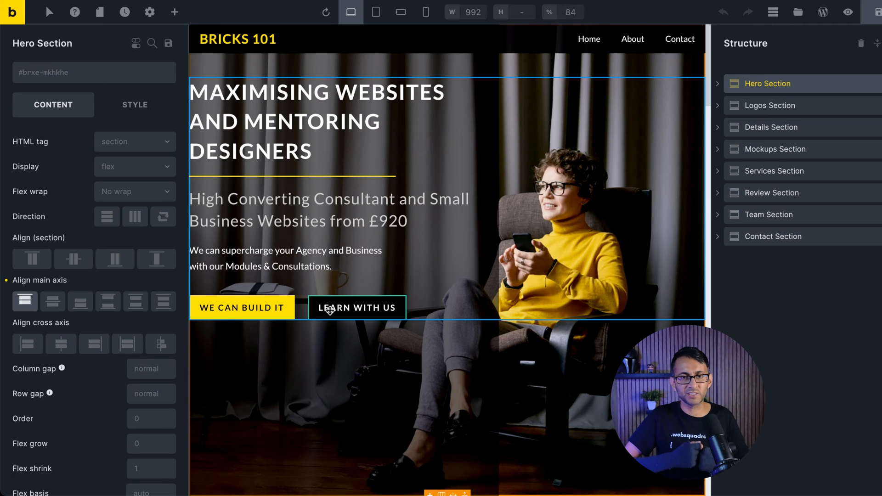
mouse_move(504, 251)
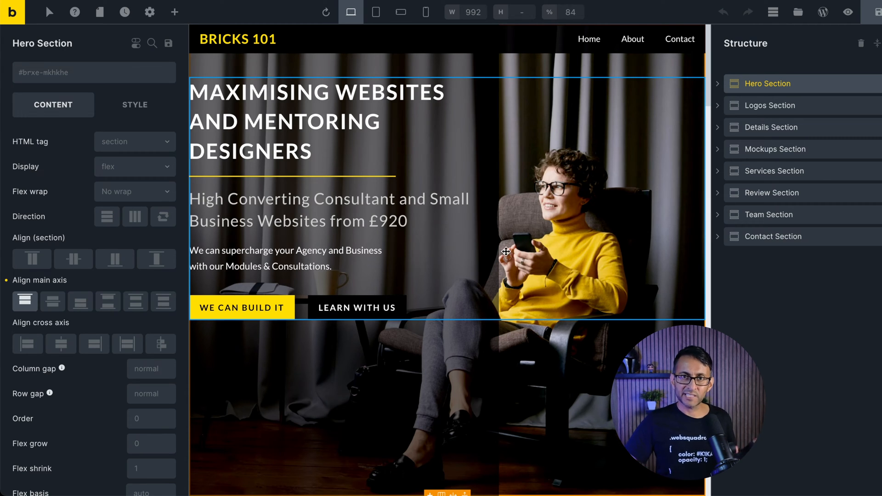
mouse_move(357, 307)
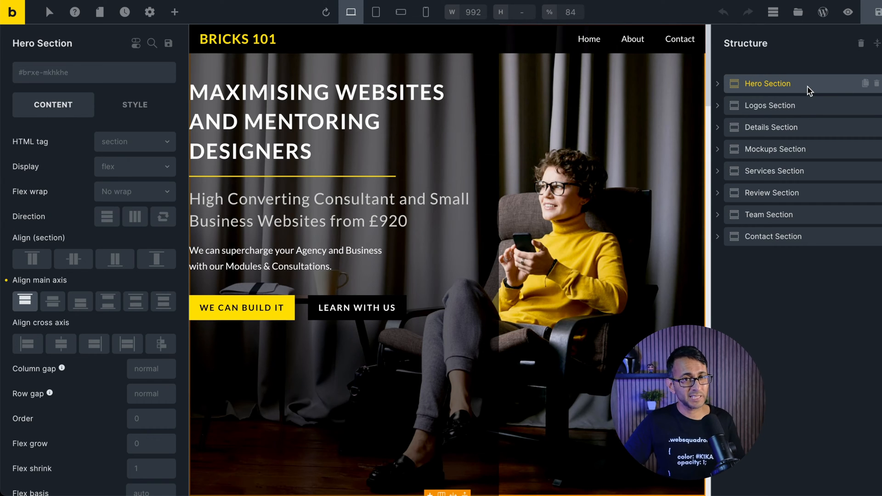
Step: Select the Logos, Details, Mockups, Services and Team sections in turn to review them
left_click(768, 105)
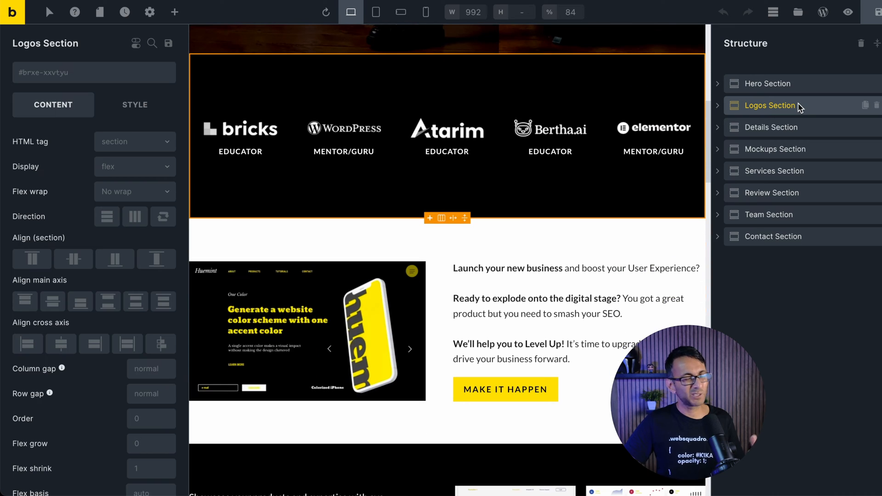
left_click(771, 127)
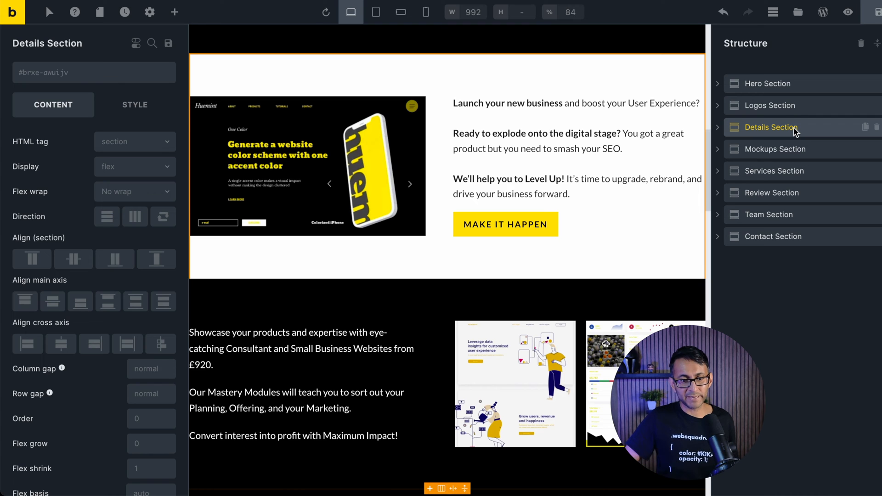
left_click(775, 149)
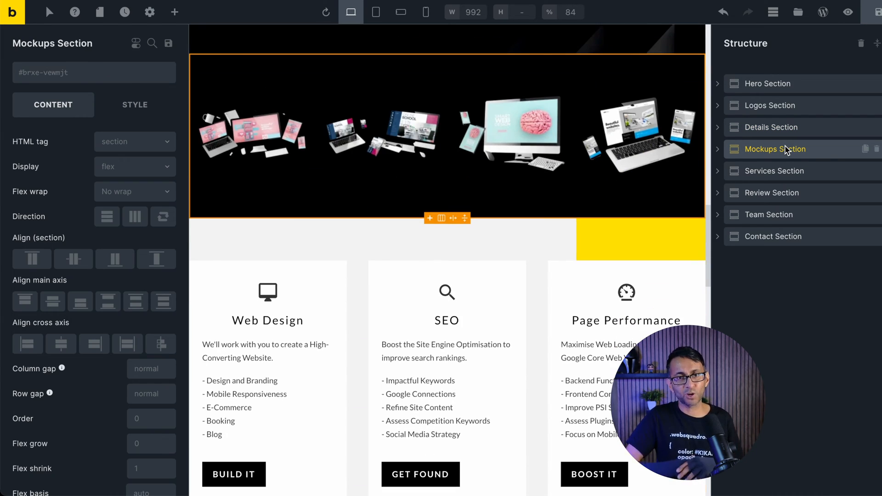
mouse_move(788, 167)
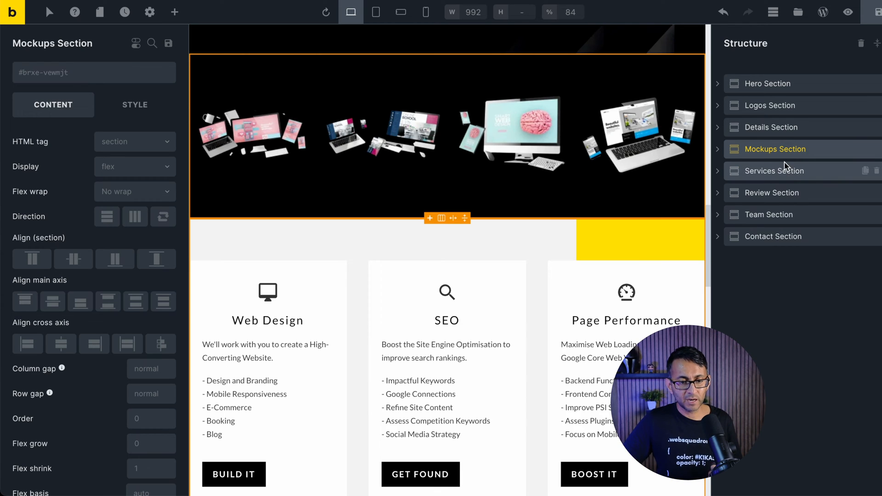
left_click(776, 171)
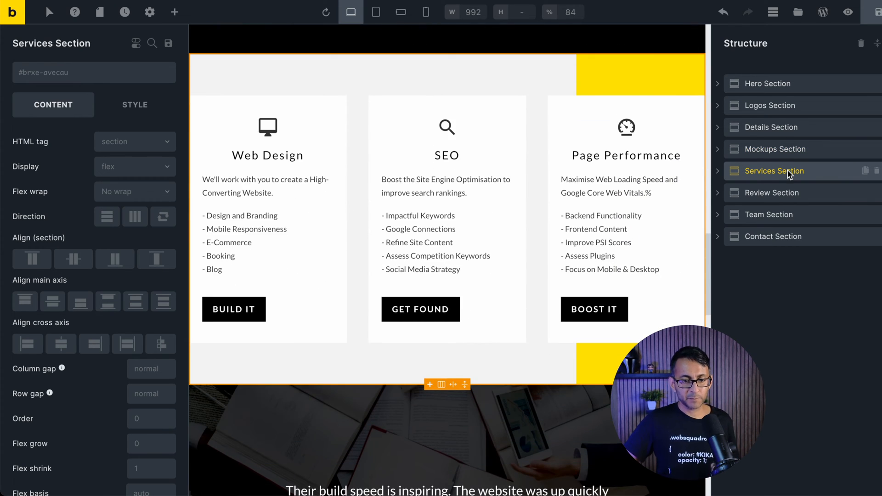
left_click(768, 215)
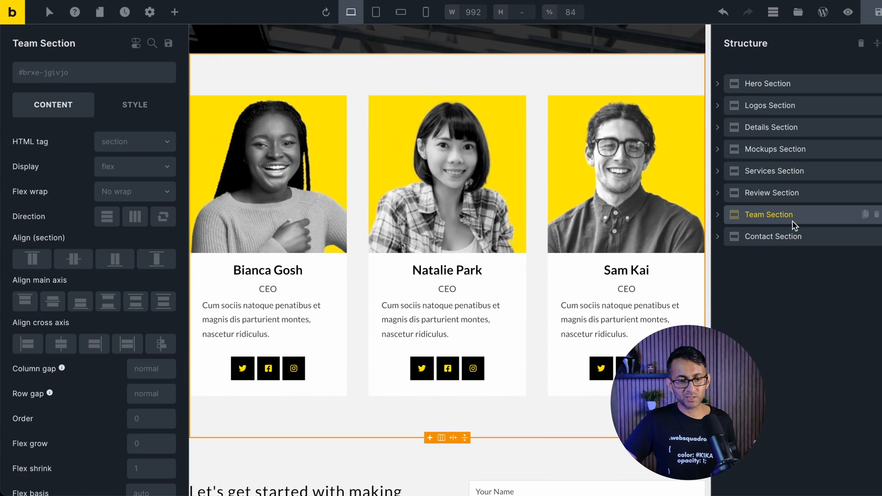
mouse_move(773, 127)
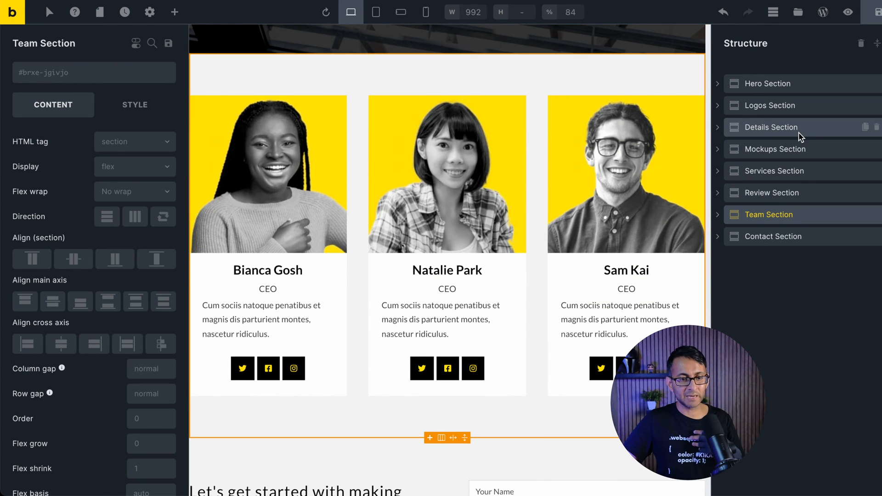
Step: Revisit Details, Mockups, Services, Contact and Team, ending with the Details Section's style options
left_click(771, 127)
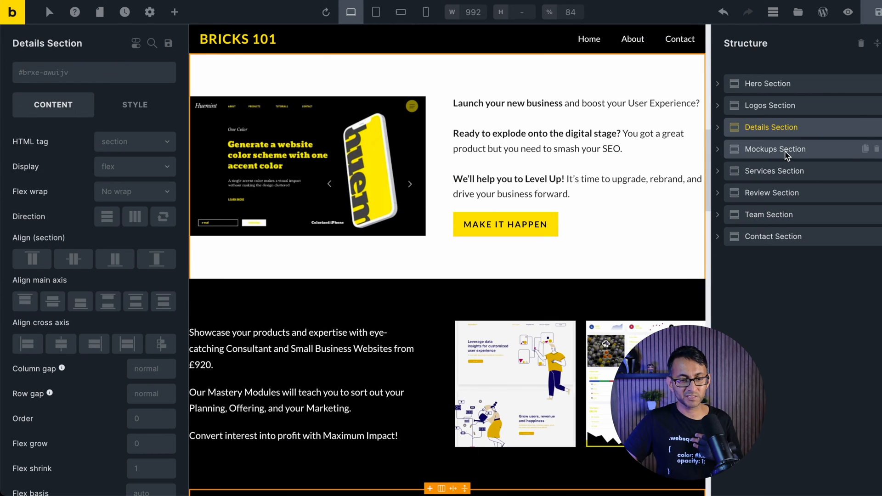
left_click(776, 149)
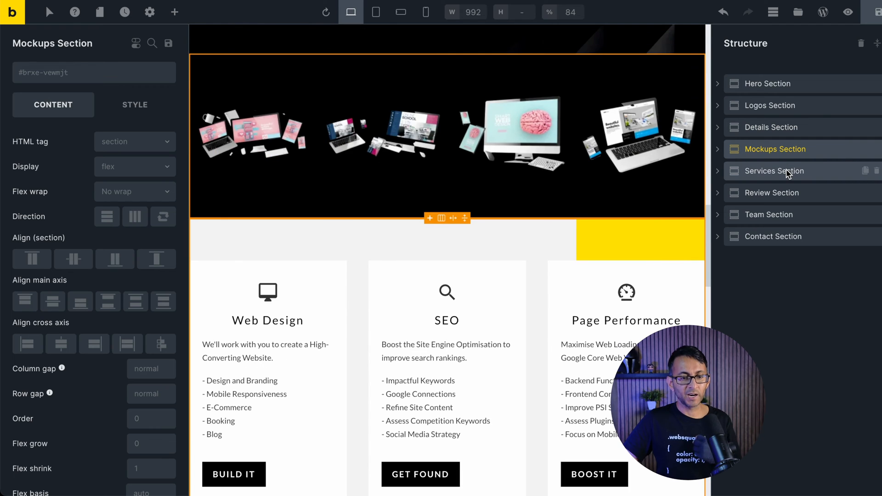
left_click(775, 171)
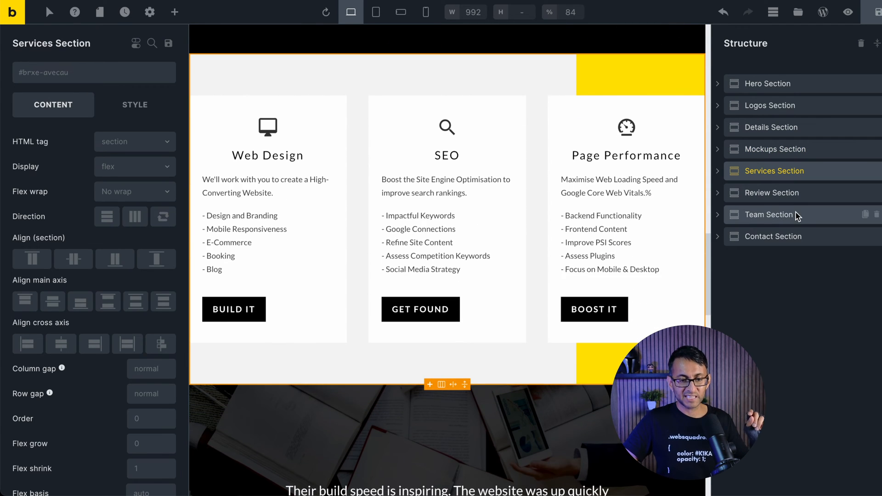
left_click(773, 236)
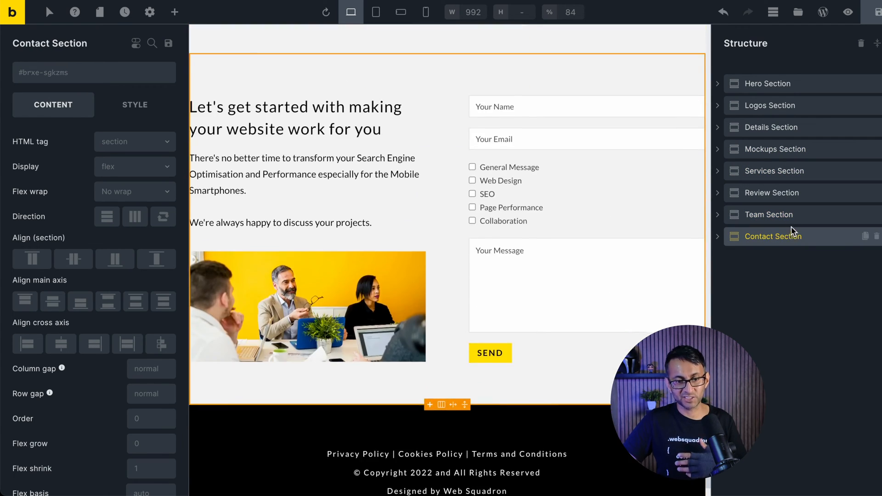
left_click(769, 215)
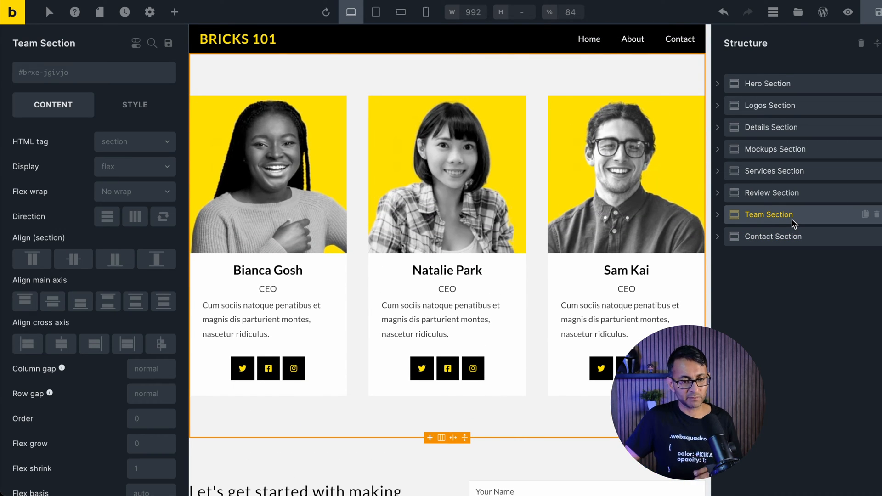
left_click(771, 128)
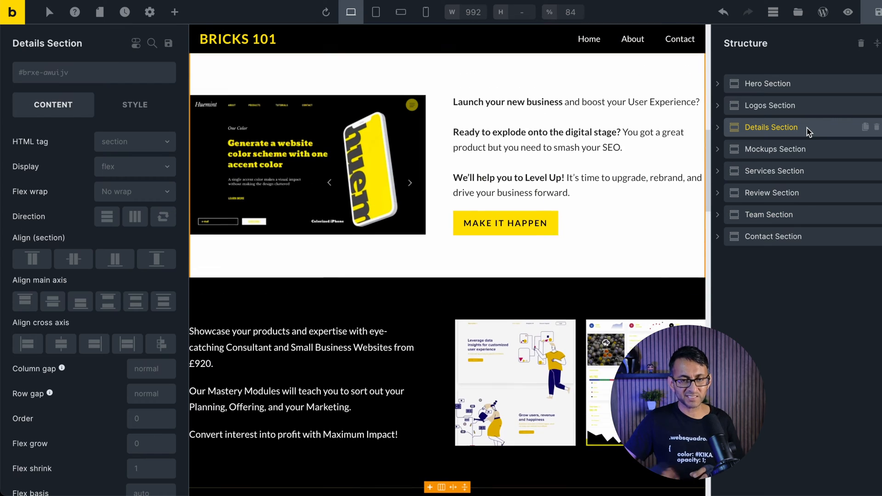
left_click(134, 105)
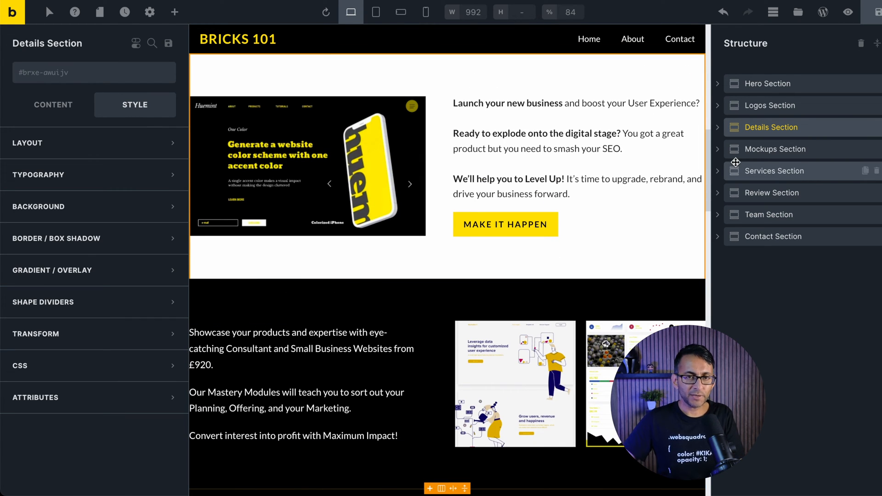
left_click(174, 12)
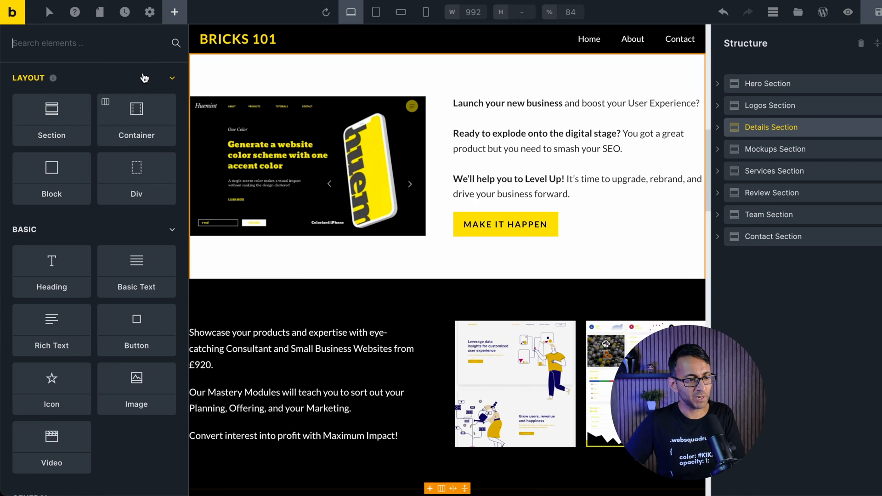
type("anch")
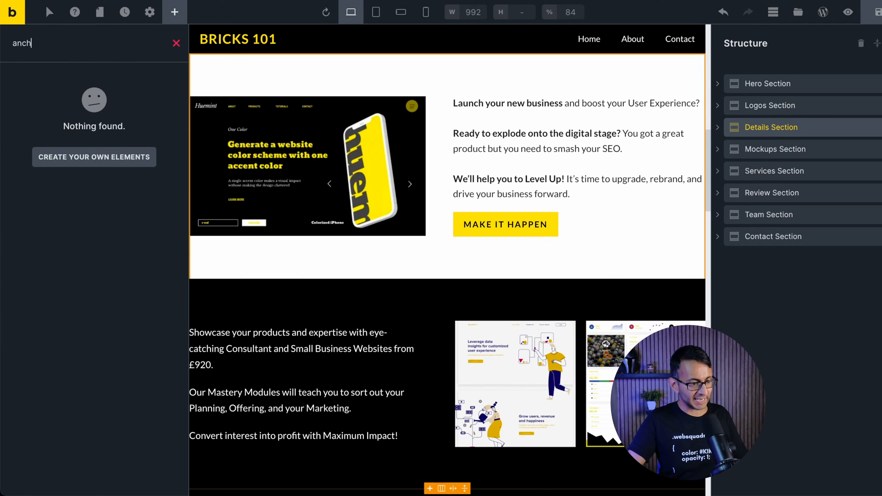
left_click(176, 43)
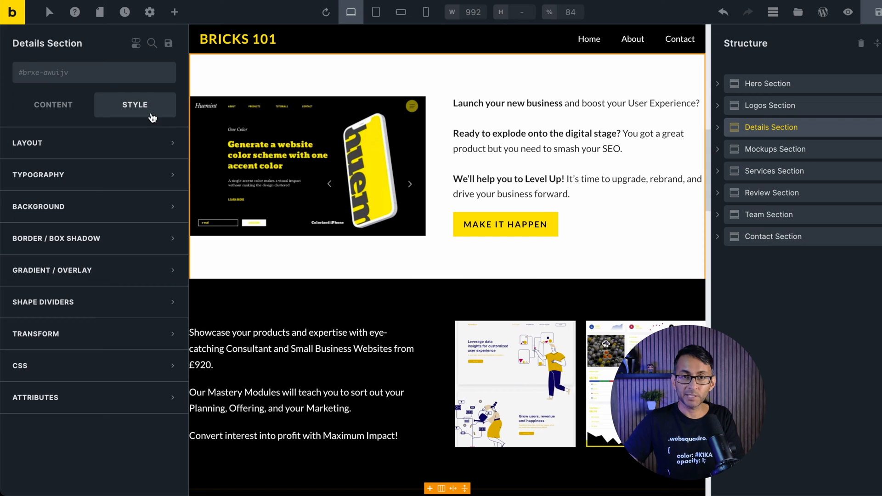
Step: Set the Details Section's CSS ID to 'details' in its CSS settings
left_click(20, 366)
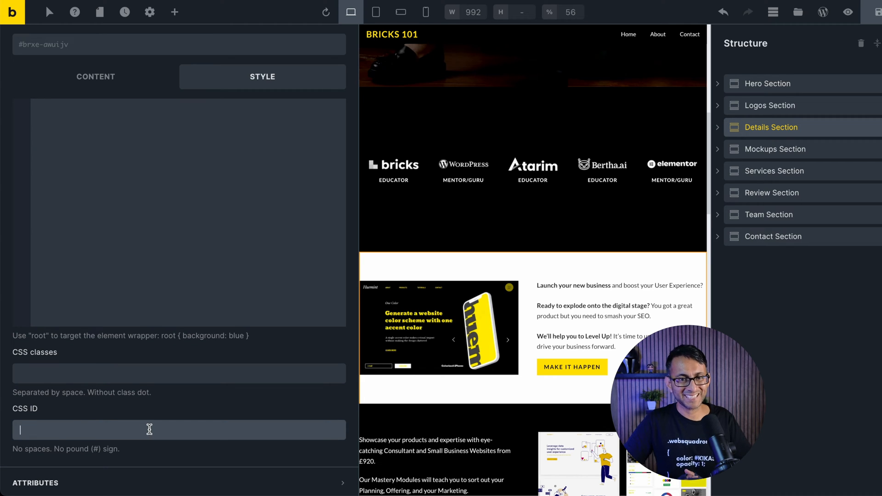
type("details")
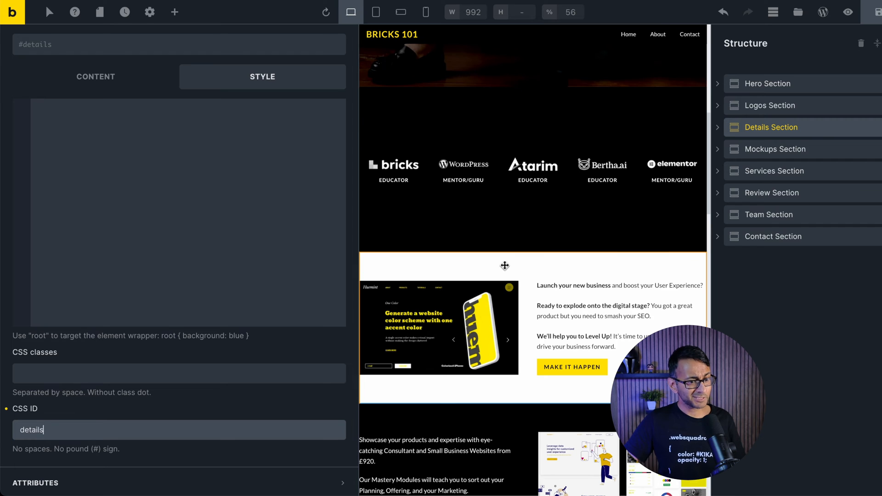
mouse_move(802, 90)
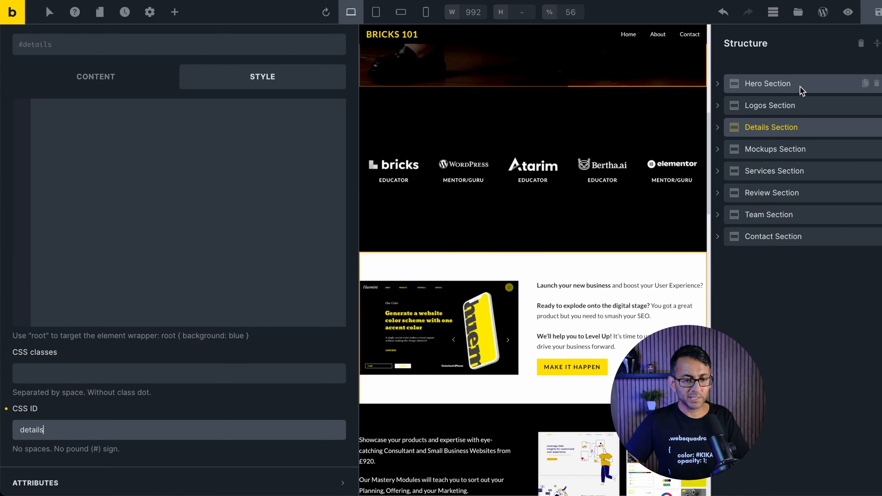
Step: Select the Hero Section's 'Learn with us' button to show its settings
left_click(767, 83)
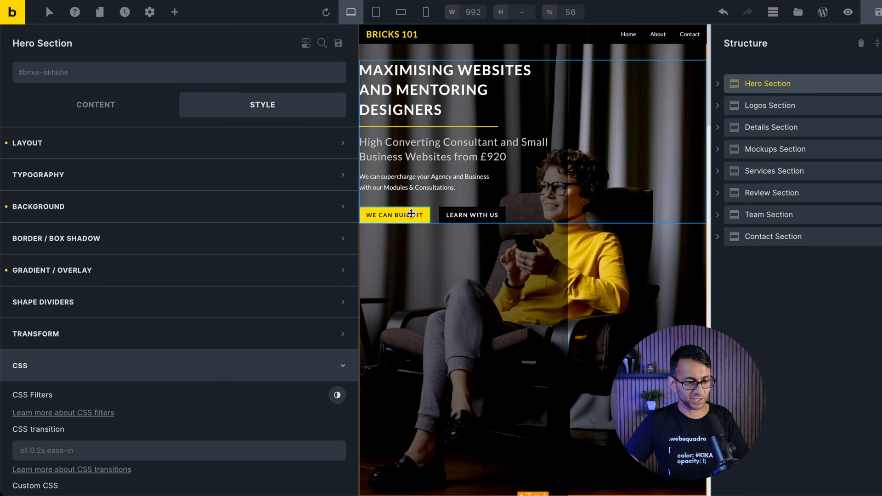
left_click(472, 215)
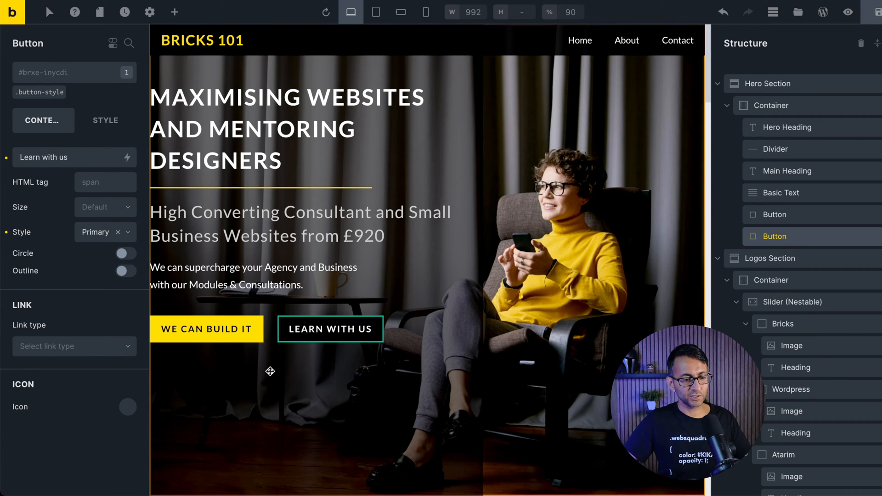
mouse_move(330, 329)
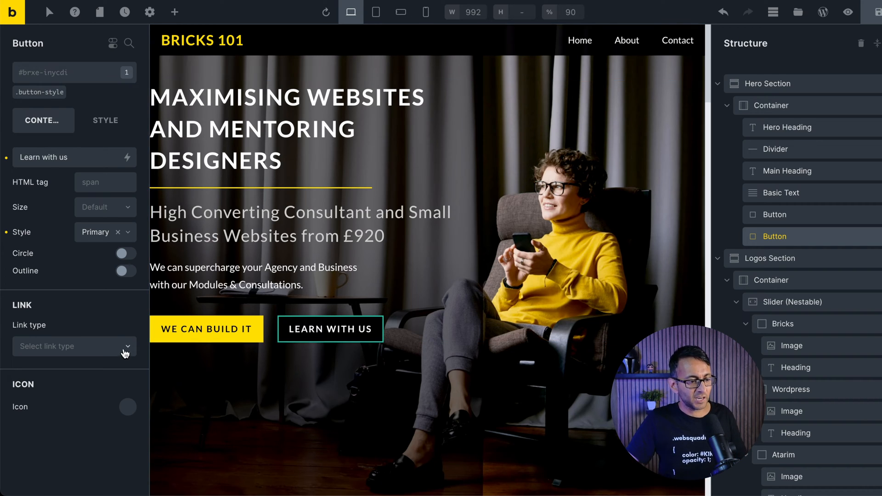
Step: Switch the button's link type to External URL and clear the #details address
left_click(74, 346)
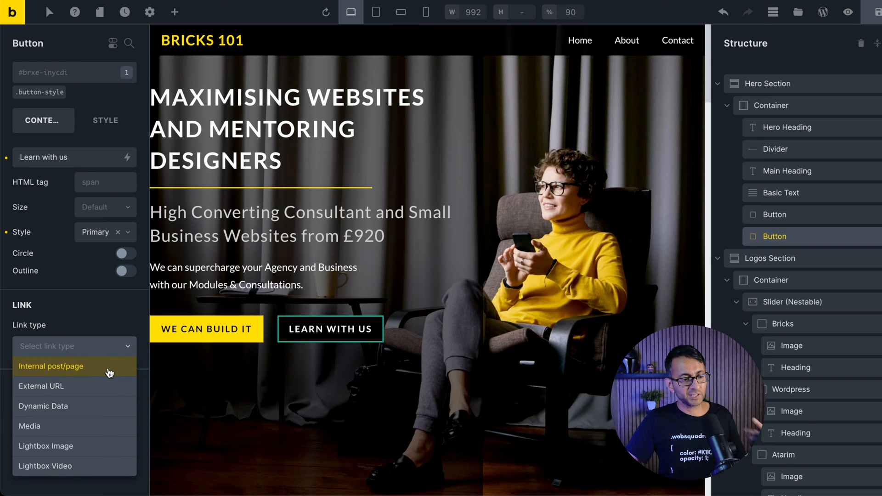
mouse_move(99, 393)
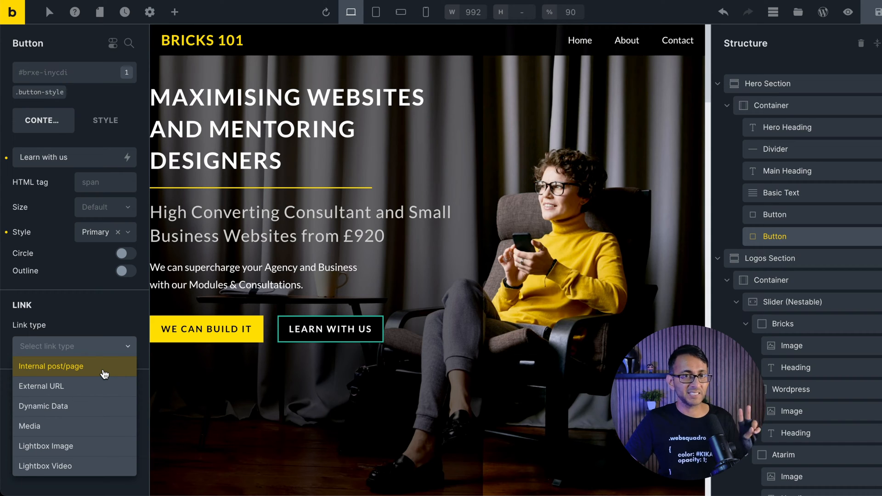
left_click(50, 366)
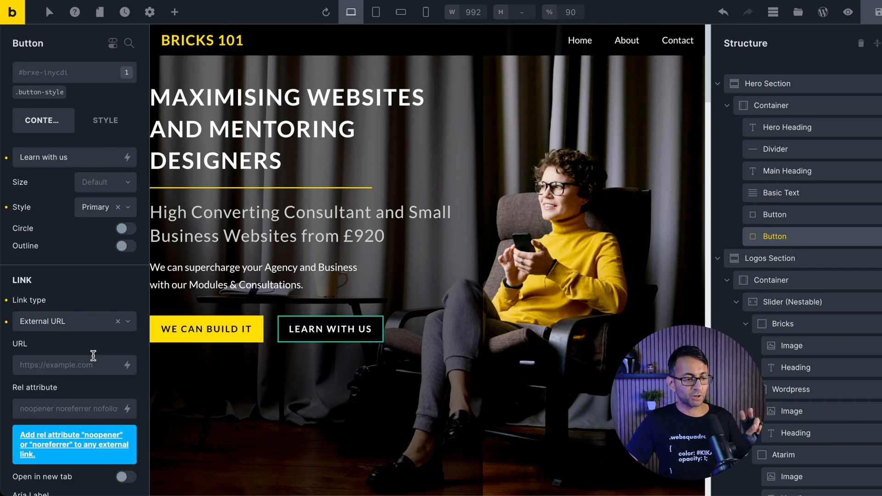
left_click(73, 364)
type("/")
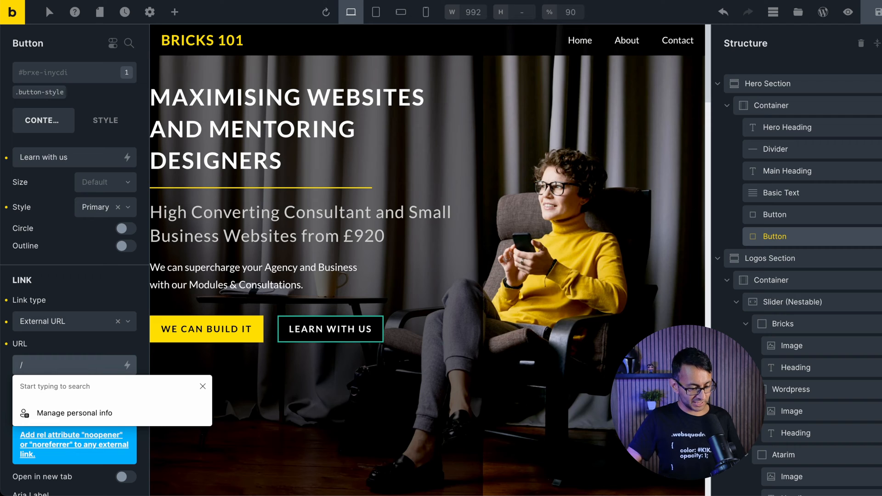
type("#details")
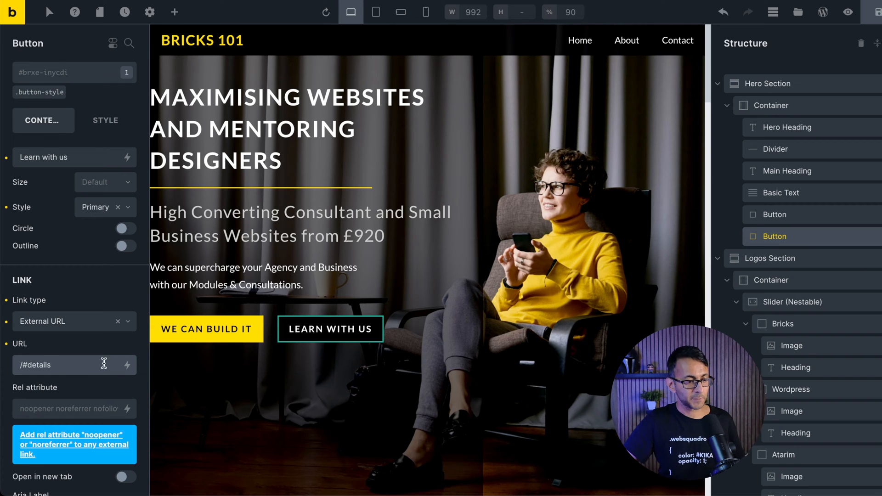
left_click(118, 321)
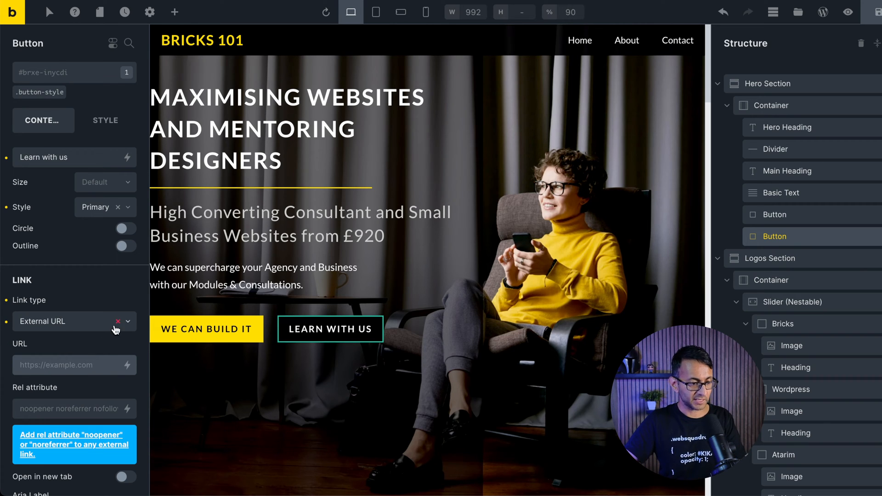
Step: Link the button to #details through Dynamic Data and save the page
left_click(118, 322)
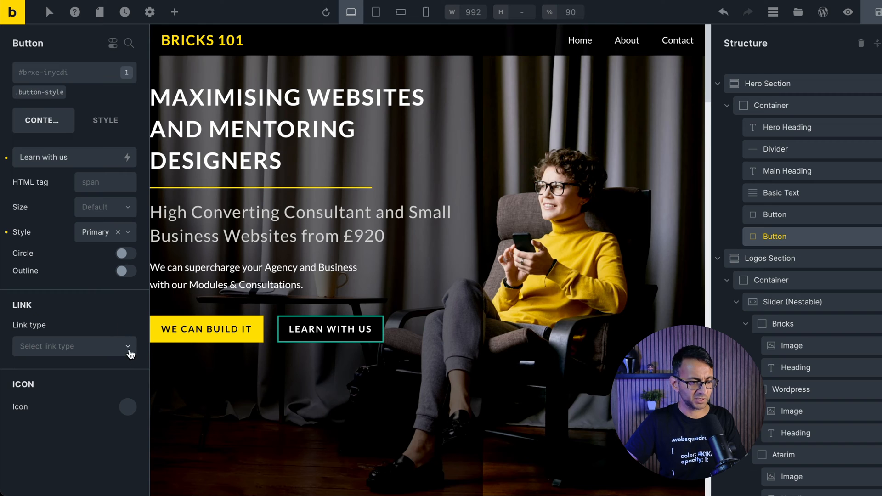
left_click(74, 346)
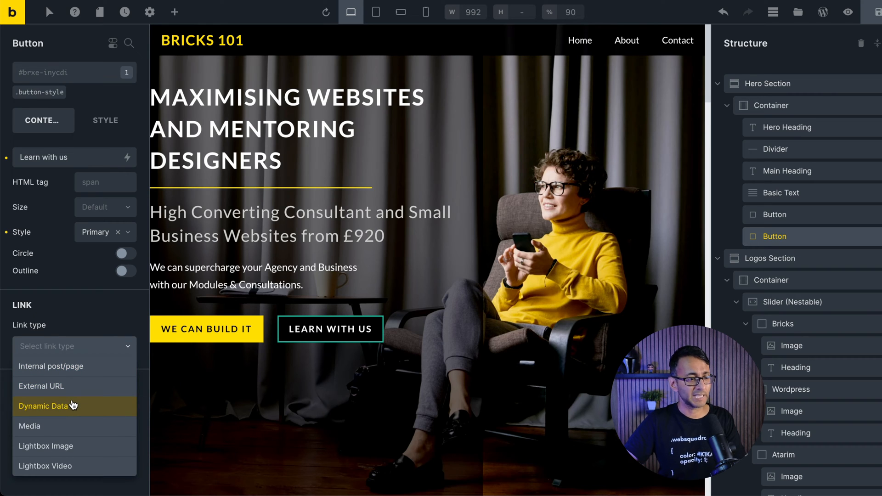
left_click(44, 406)
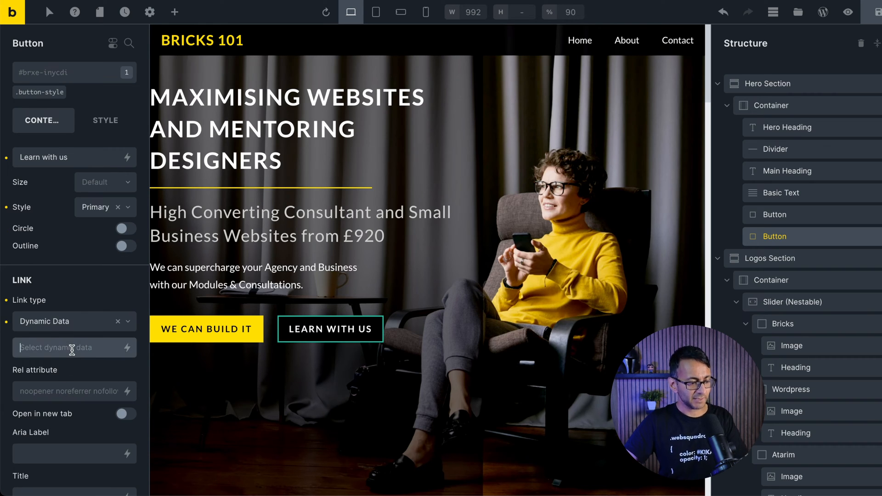
type("#details")
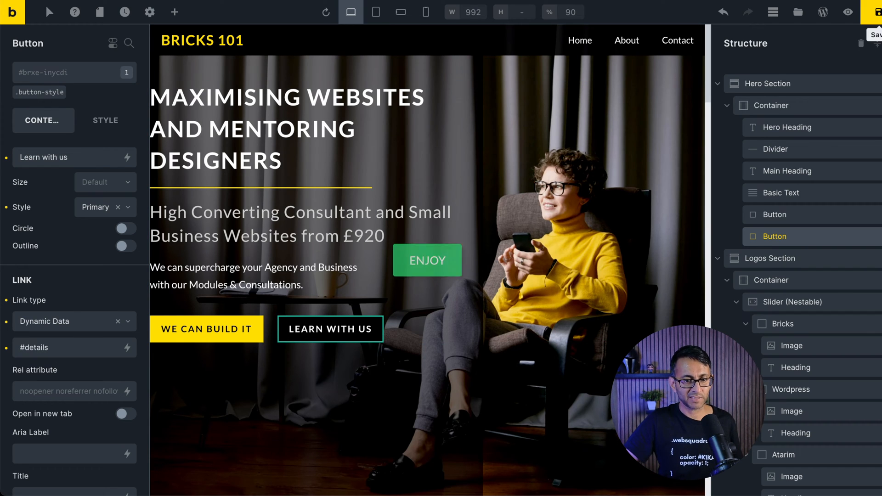
left_click(847, 12)
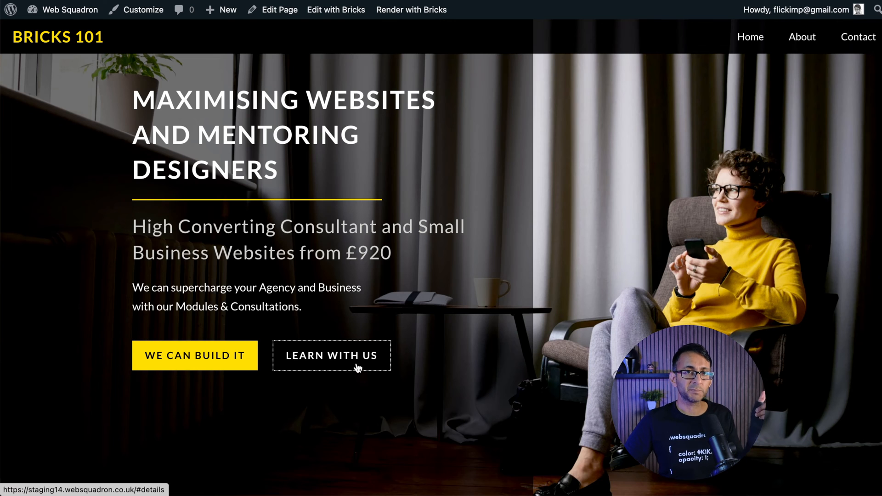
Step: Scroll the live homepage to confirm the jump to details, then return to the builder
scroll("down", 3)
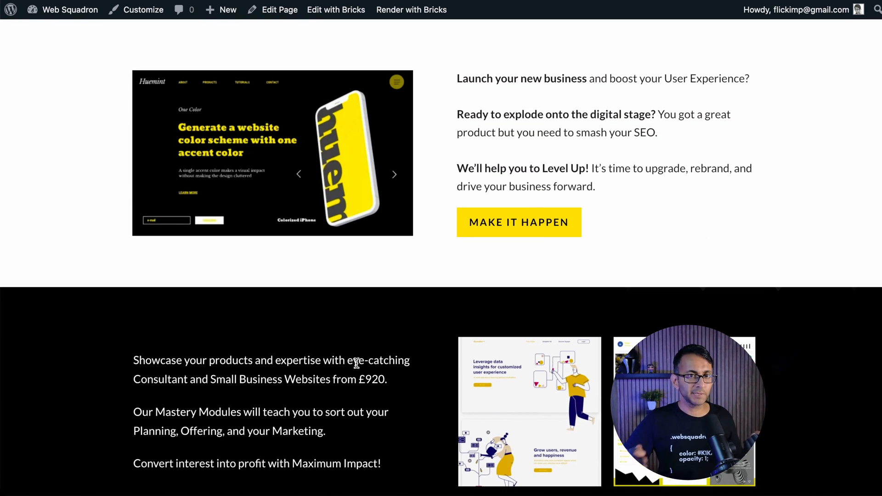
mouse_move(298, 246)
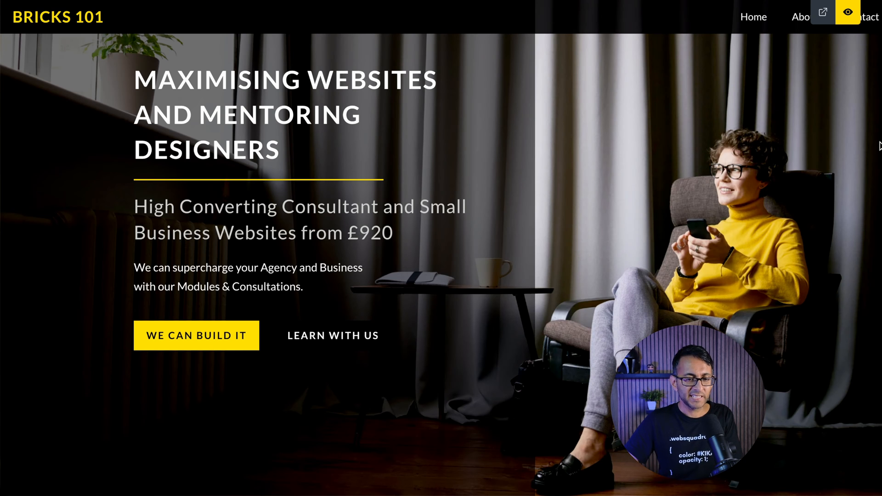
scroll("down", 3)
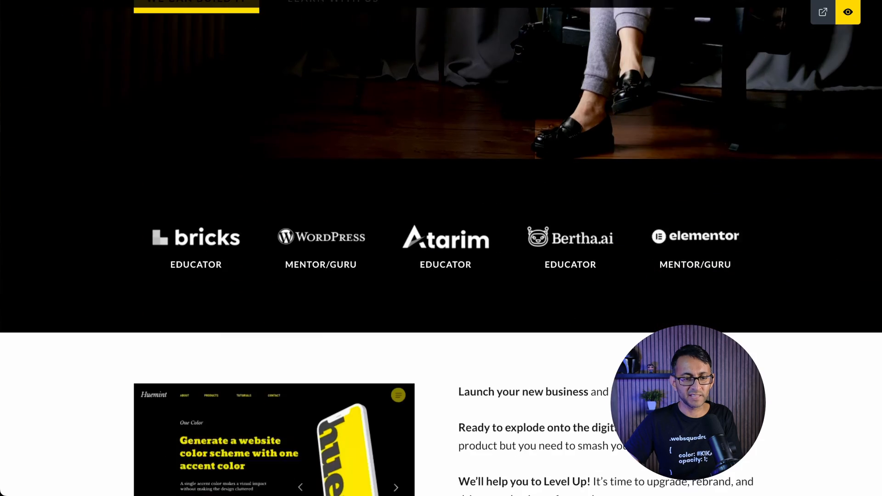
scroll("down", 3)
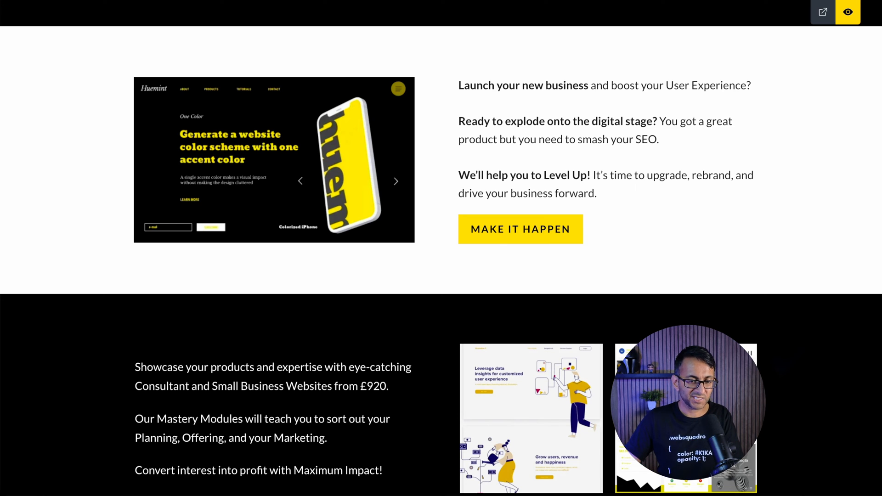
scroll("down", 3)
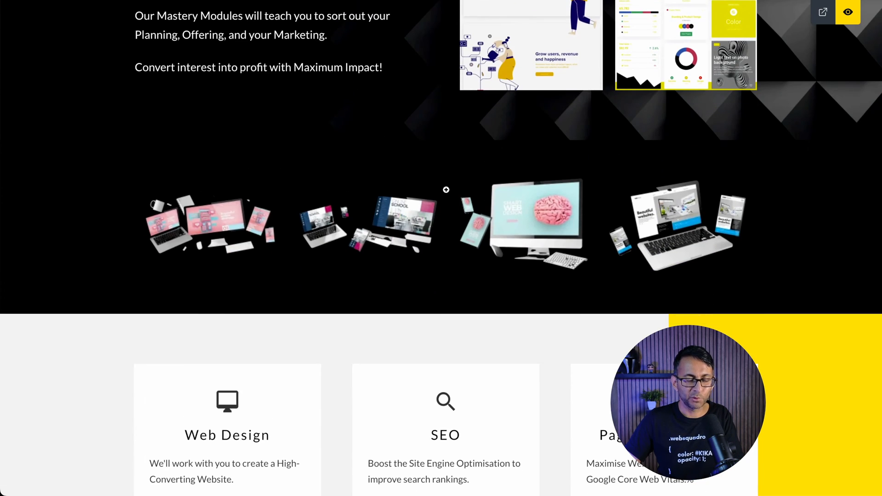
mouse_move(454, 174)
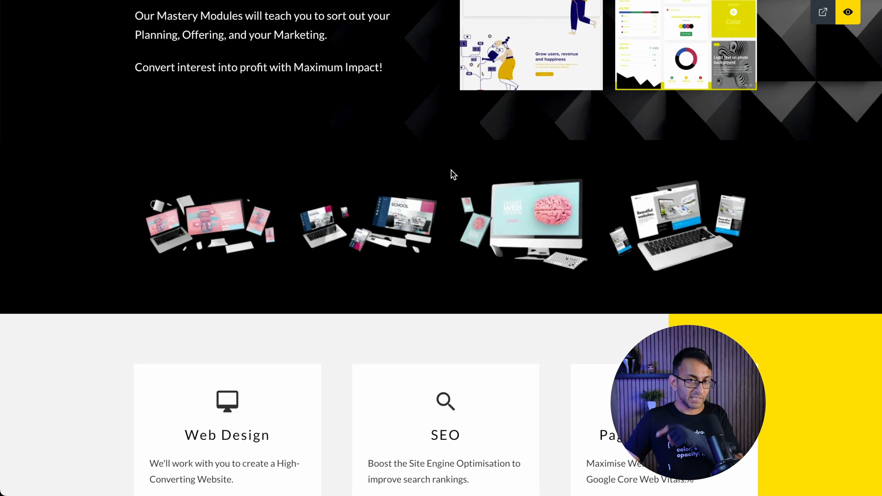
left_click(847, 12)
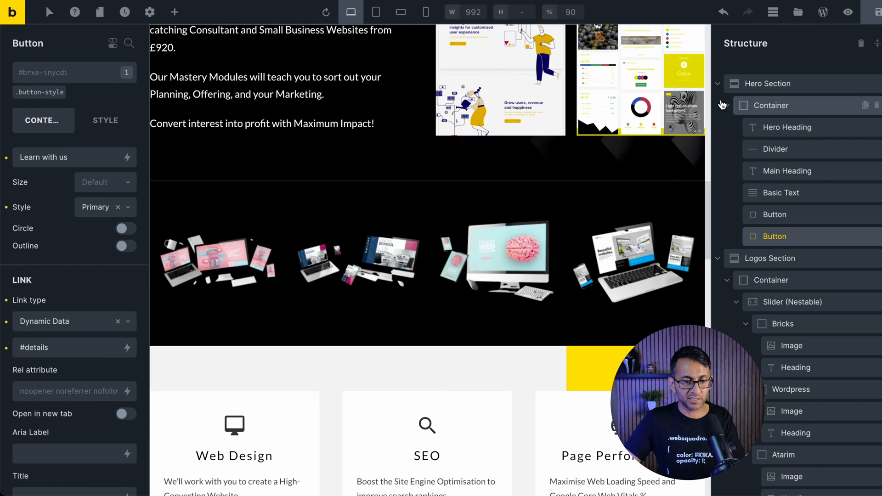
Step: Collapse the outline and inspect the Services Section's Container of three service cards
left_click(717, 83)
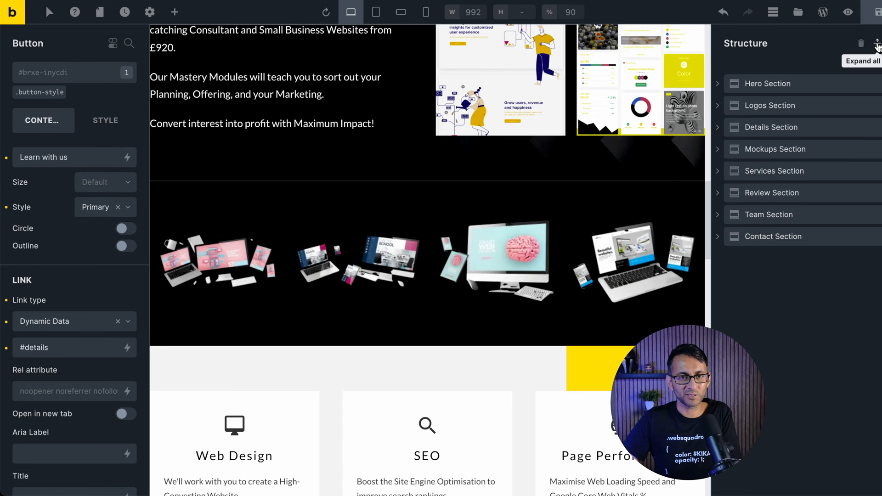
left_click(773, 171)
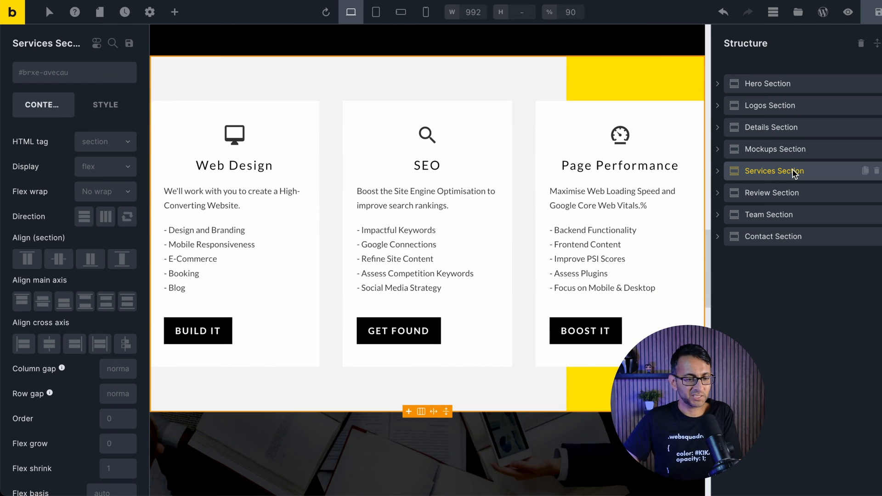
left_click(717, 171)
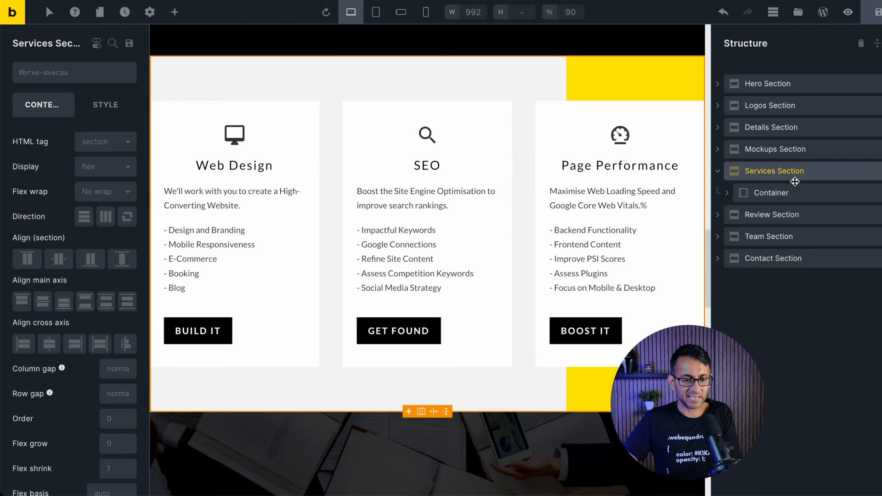
left_click(728, 193)
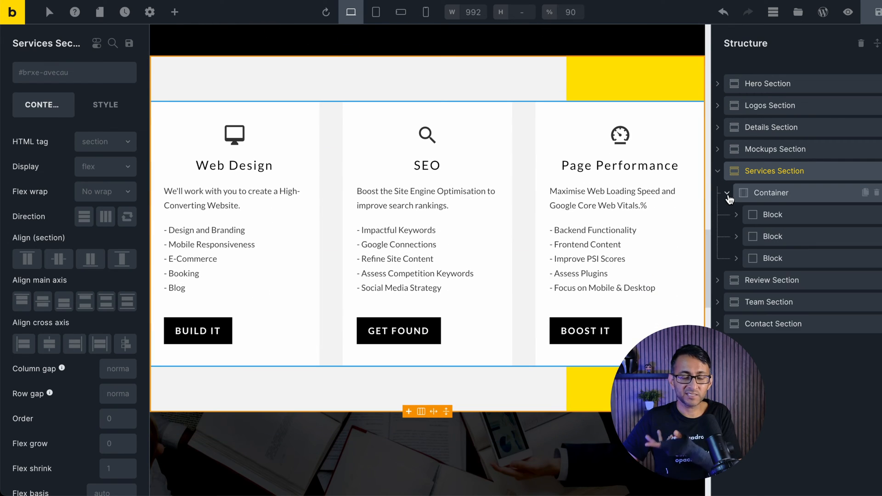
left_click(728, 193)
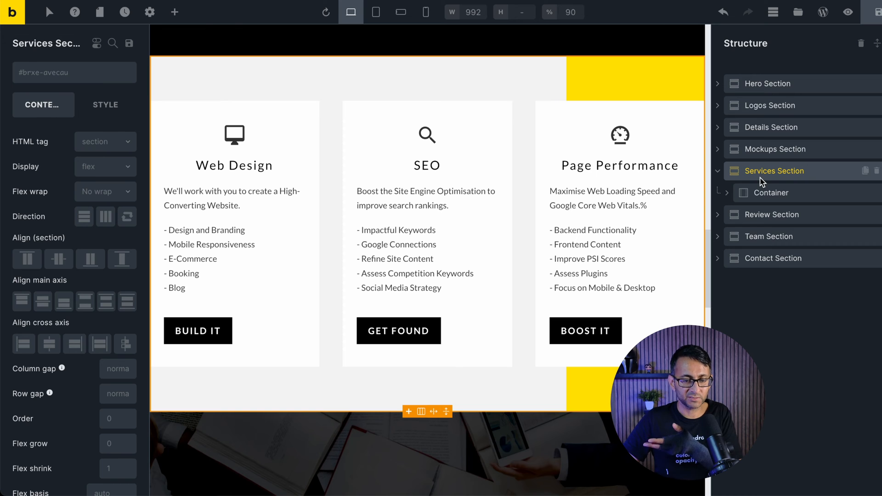
left_click(772, 193)
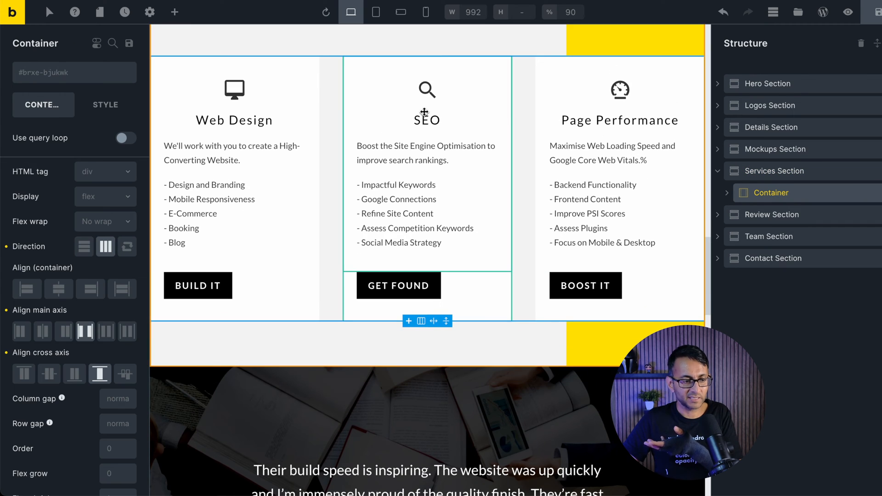
left_click(775, 171)
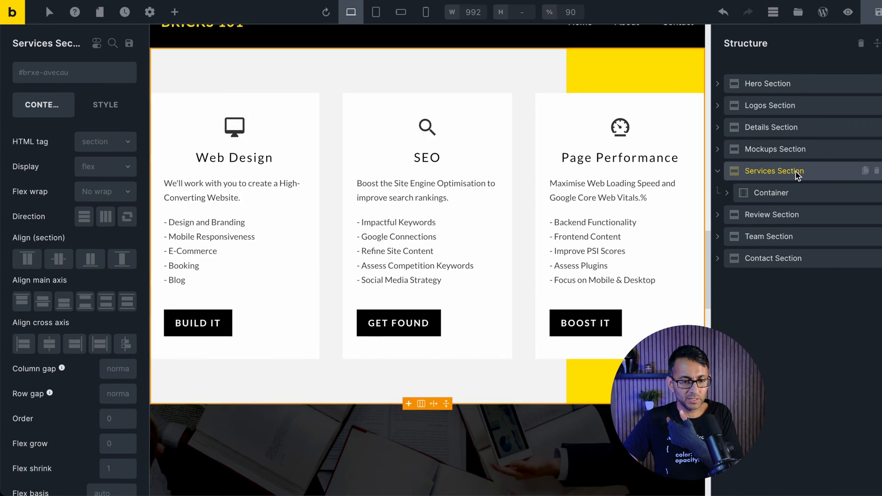
left_click(175, 12)
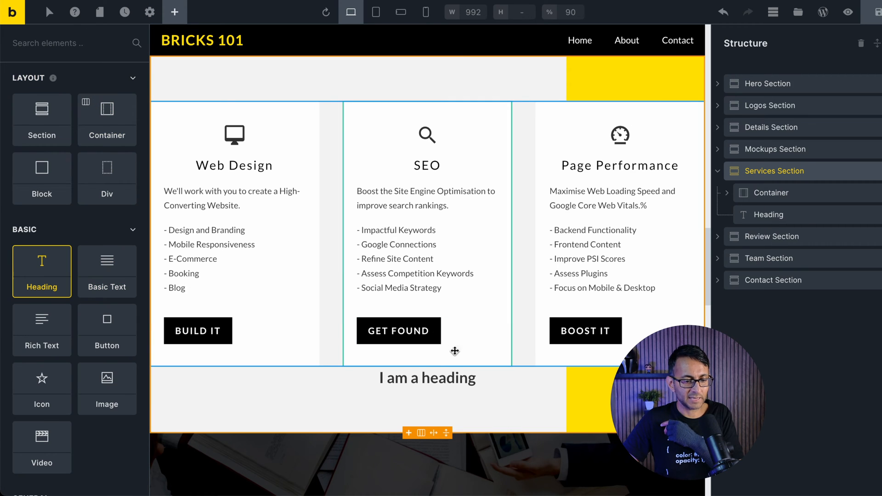
Step: Place a new Heading inside the Services Section, above the service cards container
left_click(767, 220)
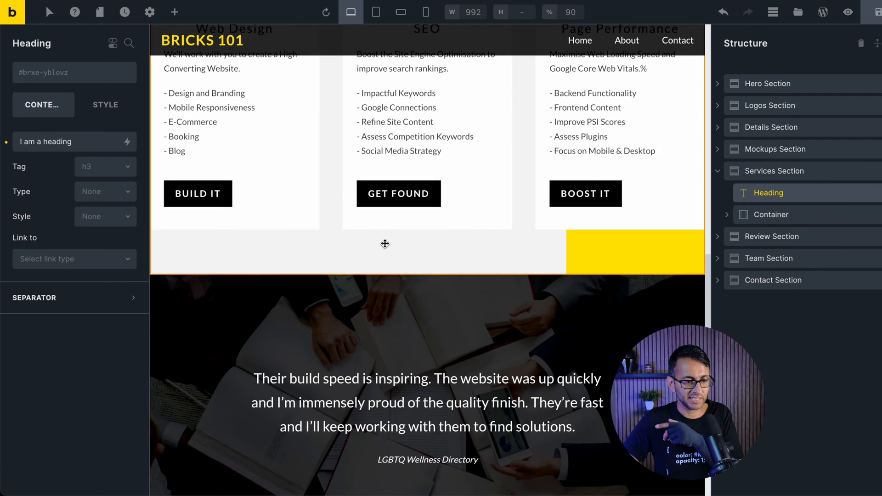
scroll("up", 3)
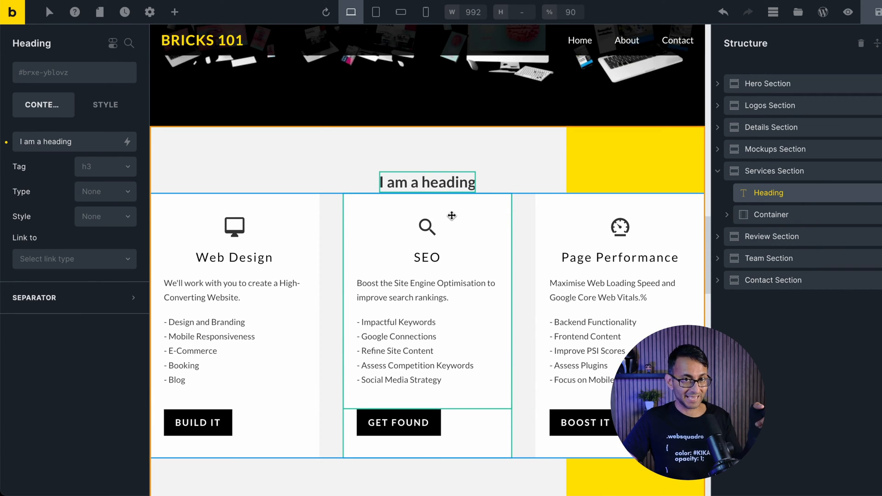
mouse_move(494, 276)
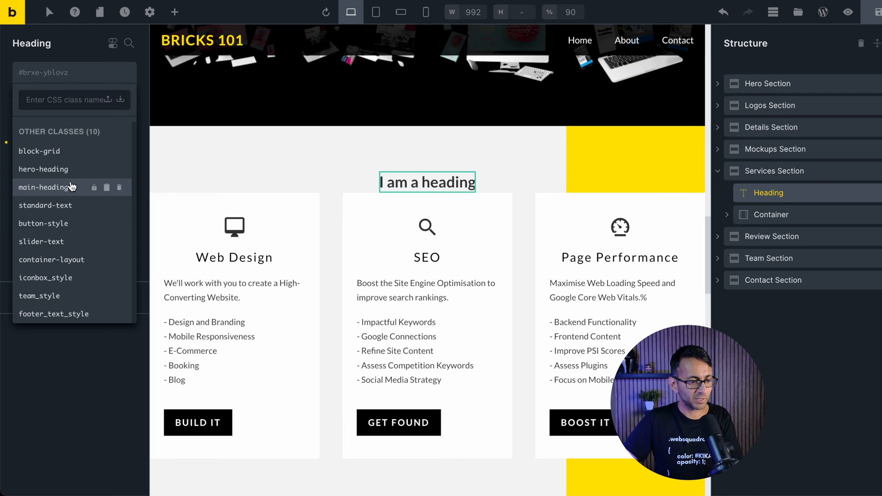
Step: Give the Services heading the main-heading class and a dark text colour
left_click(47, 188)
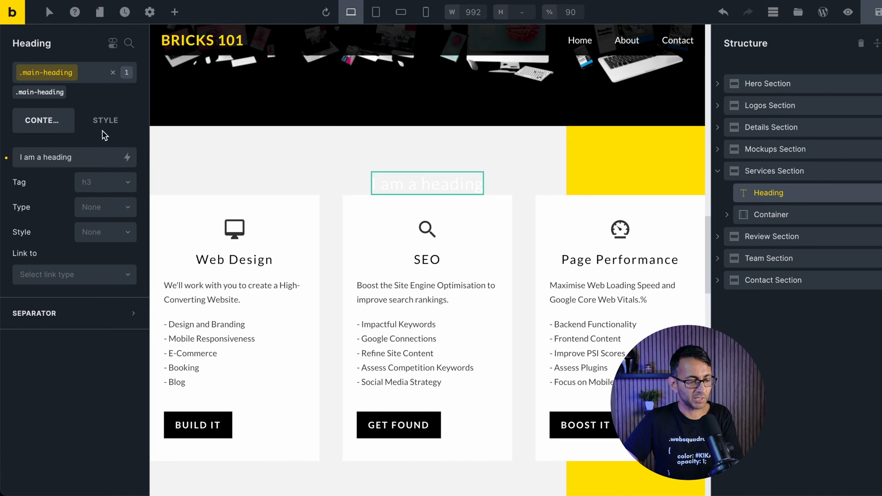
left_click(105, 120)
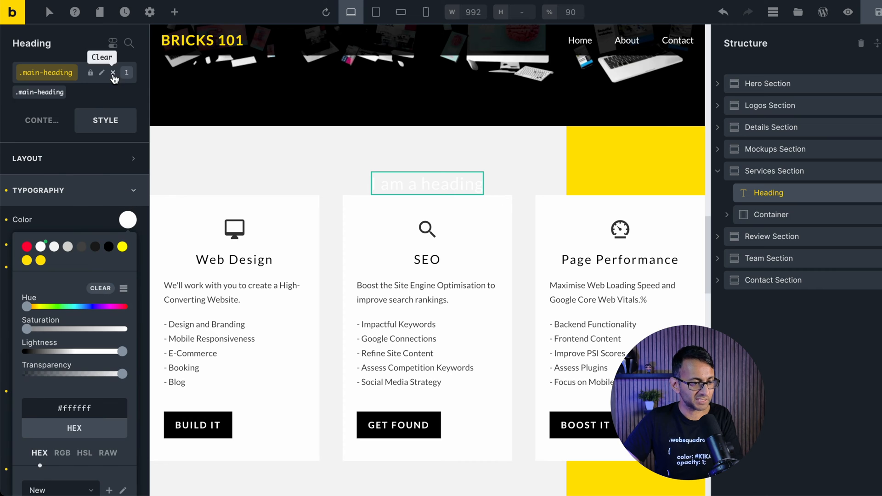
left_click(113, 73)
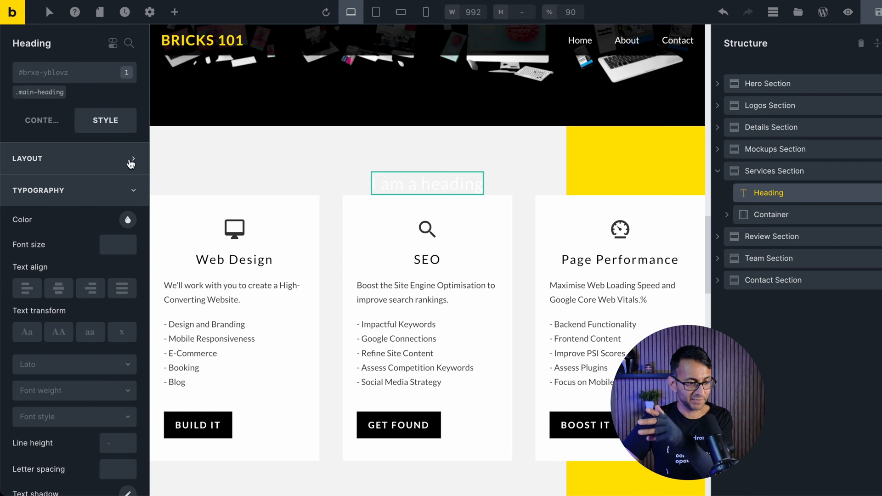
left_click(127, 220)
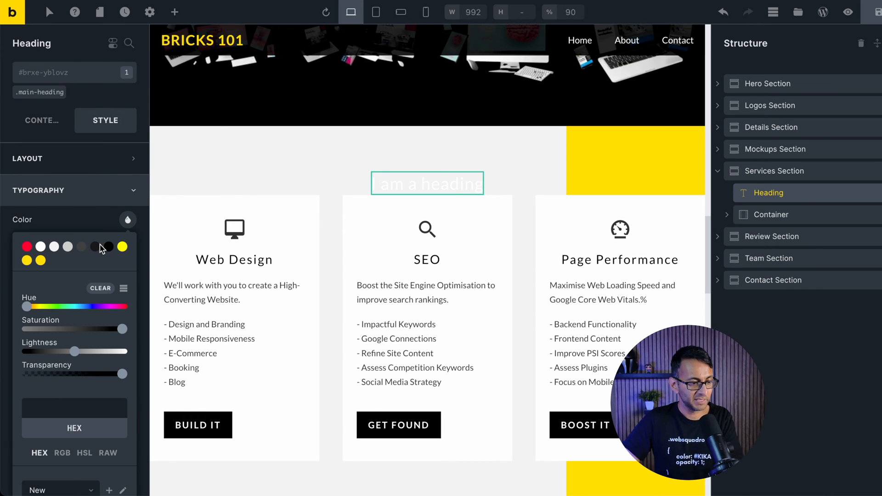
left_click(109, 246)
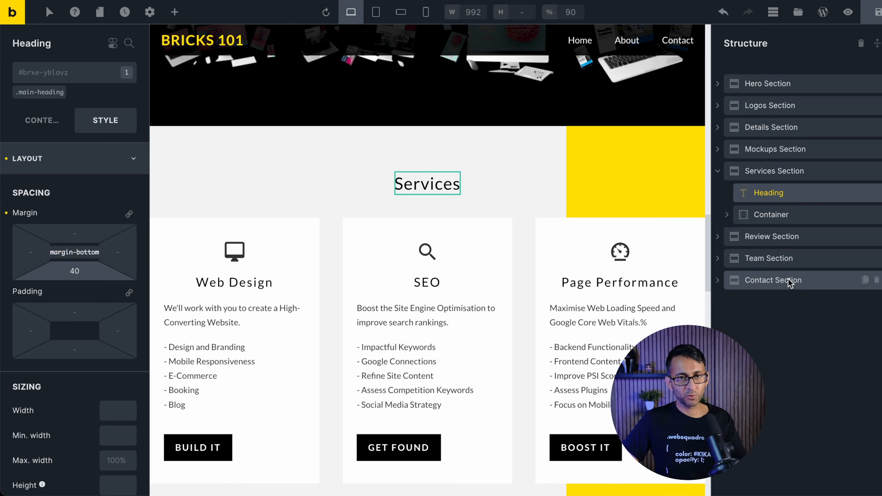
mouse_move(767, 214)
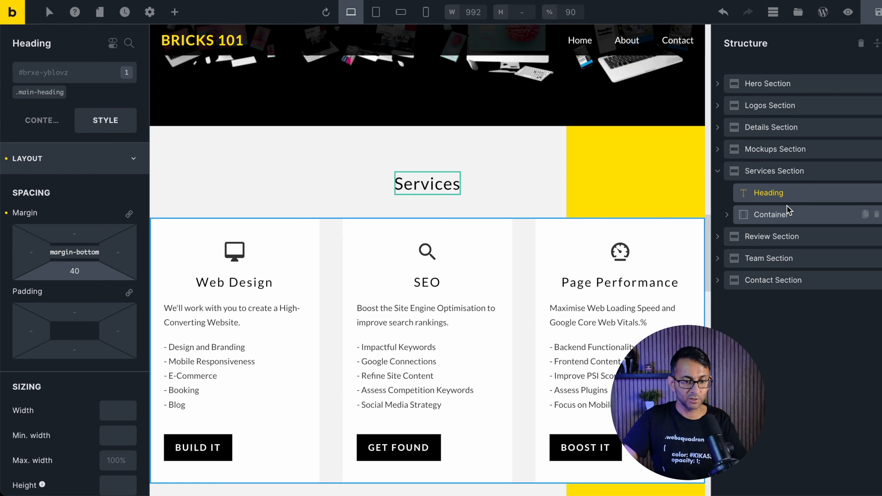
mouse_move(805, 216)
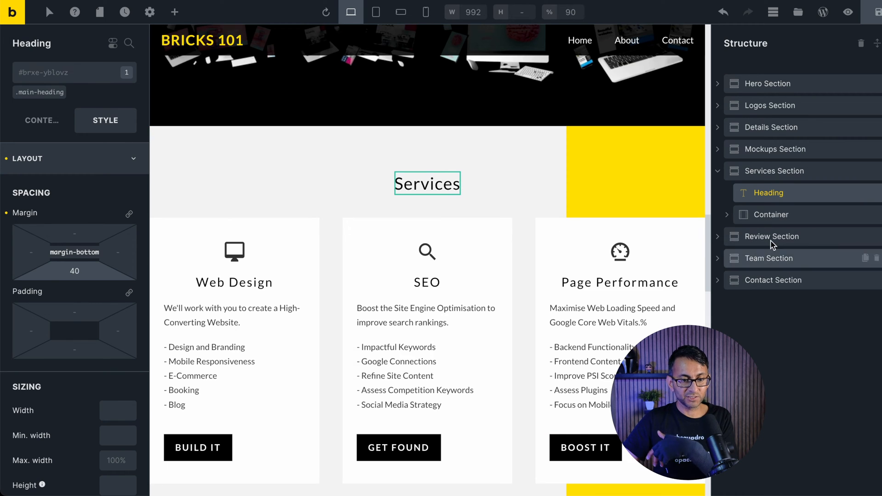
Step: Right-click the Team and Contact section entries in the Structure panel
right_click(768, 192)
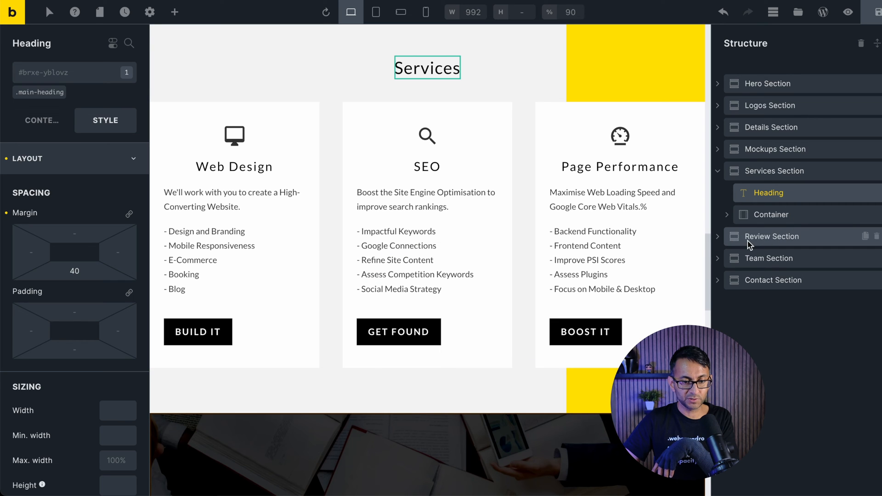
right_click(768, 259)
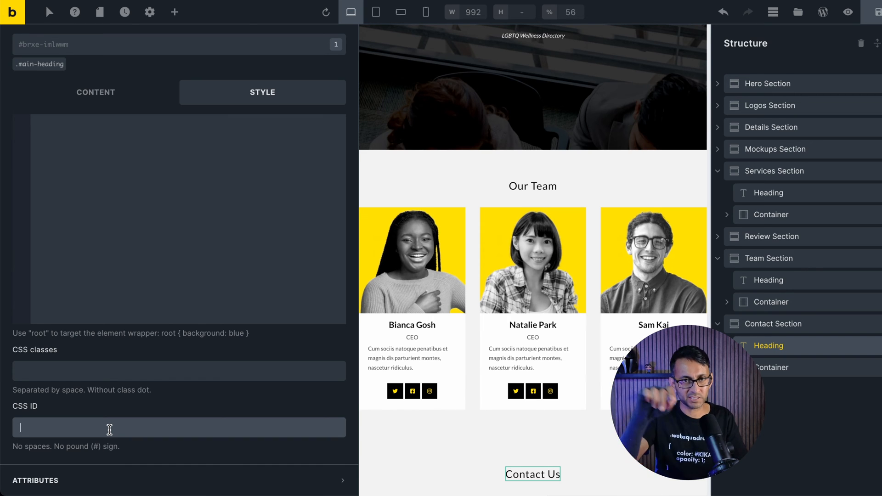
mouse_move(825, 235)
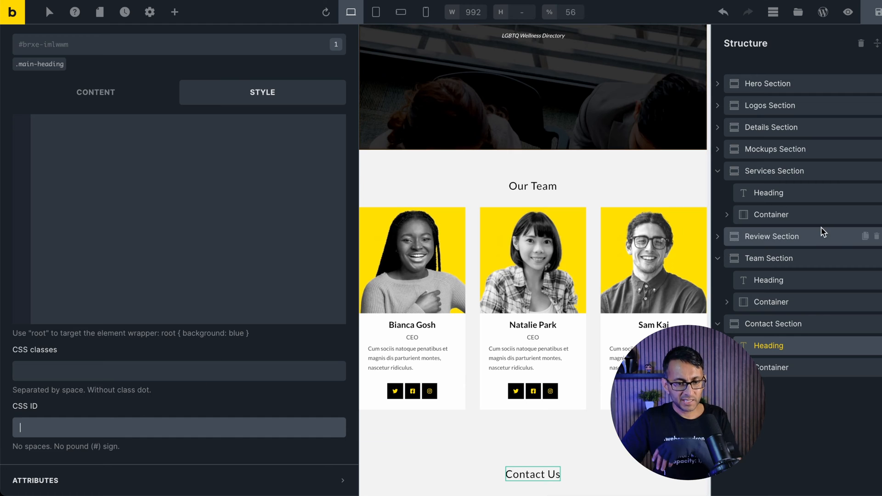
mouse_move(808, 183)
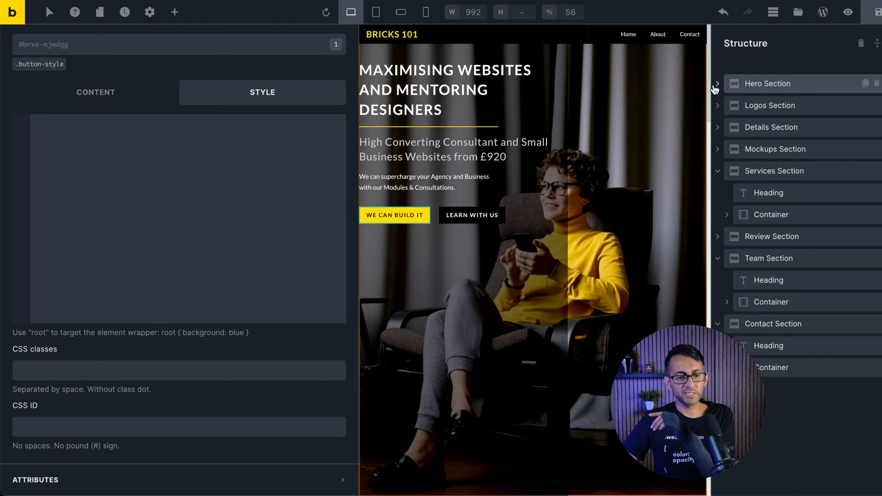
mouse_move(717, 109)
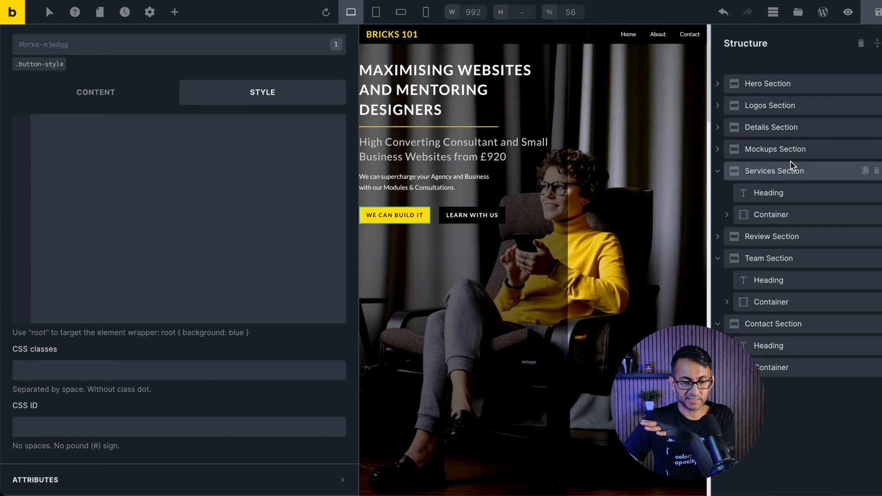
Step: Select the Mockups Section in the Structure panel to load its style and CSS settings
left_click(776, 149)
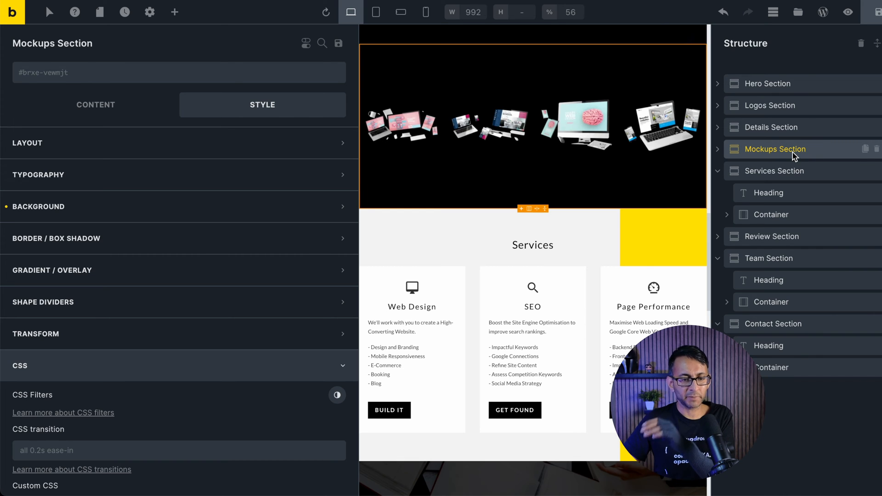
Step: Give the Services Section the CSS ID 'services'
left_click(774, 171)
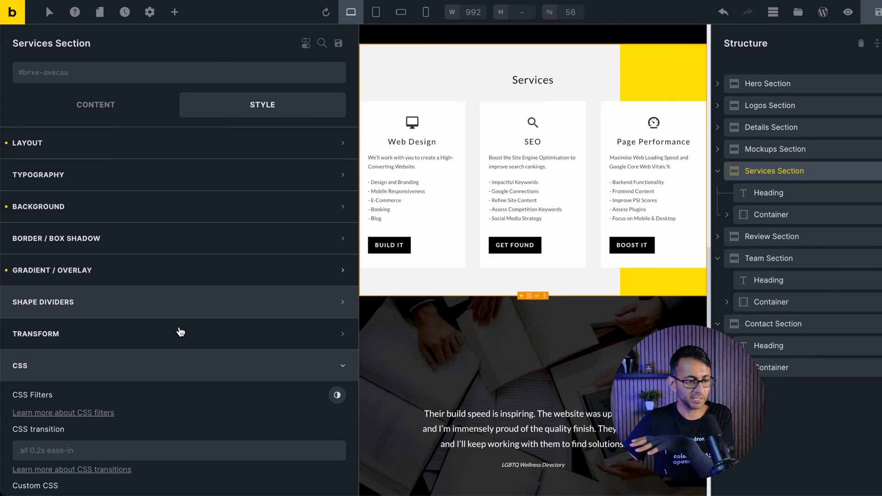
scroll("down", 3)
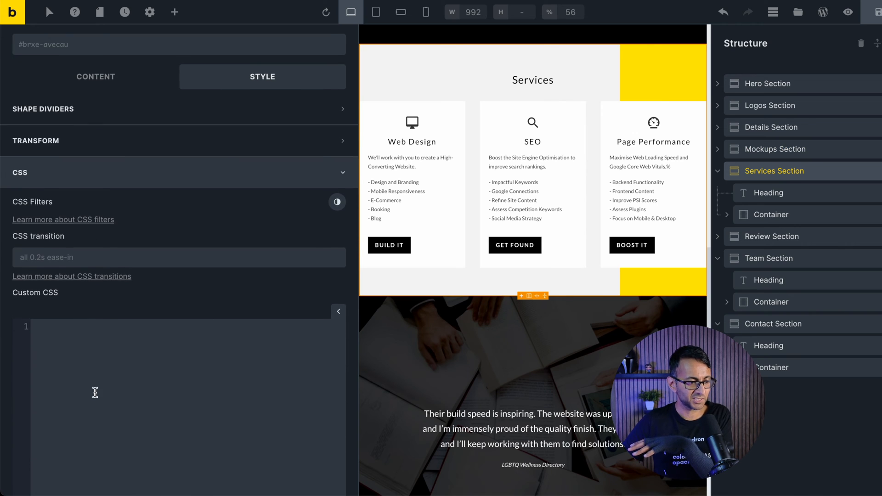
scroll("down", 3)
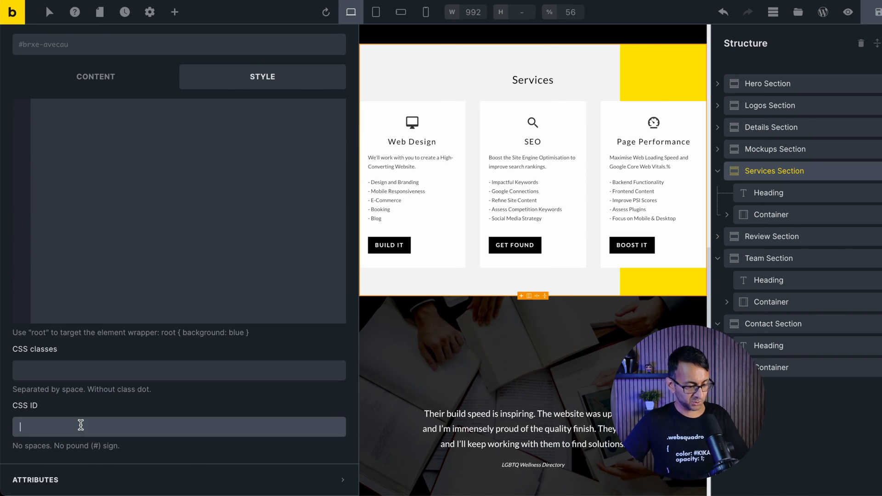
type("services")
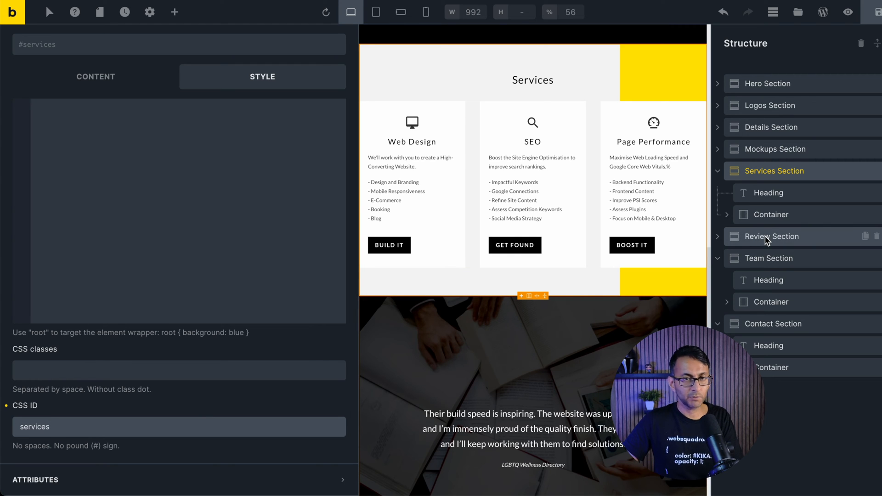
Step: Set the Contact Section's CSS ID to 'contact'
left_click(769, 259)
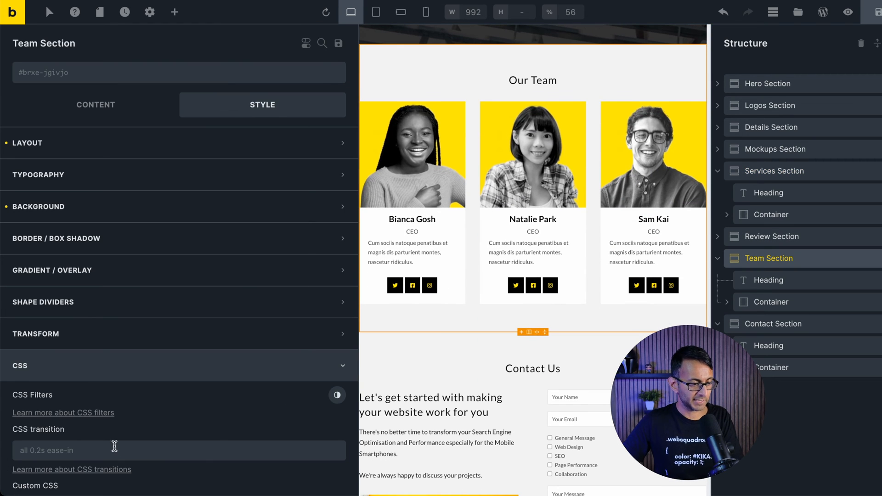
scroll("down", 3)
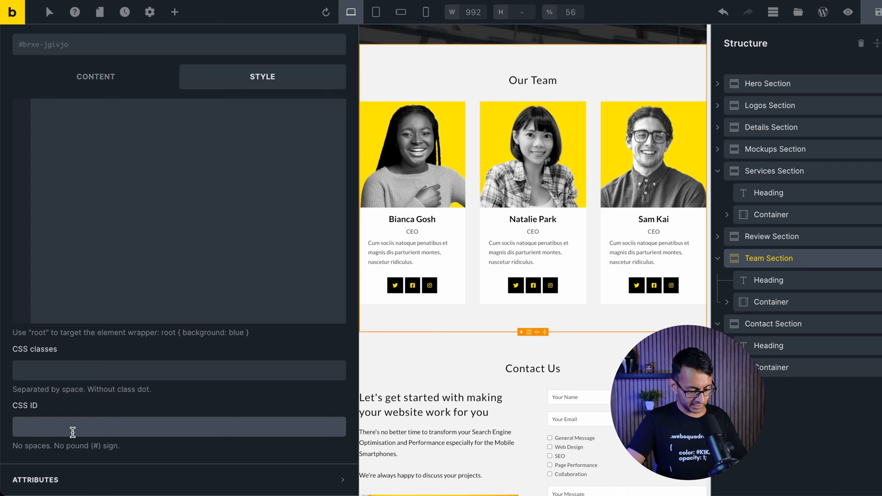
left_click(774, 323)
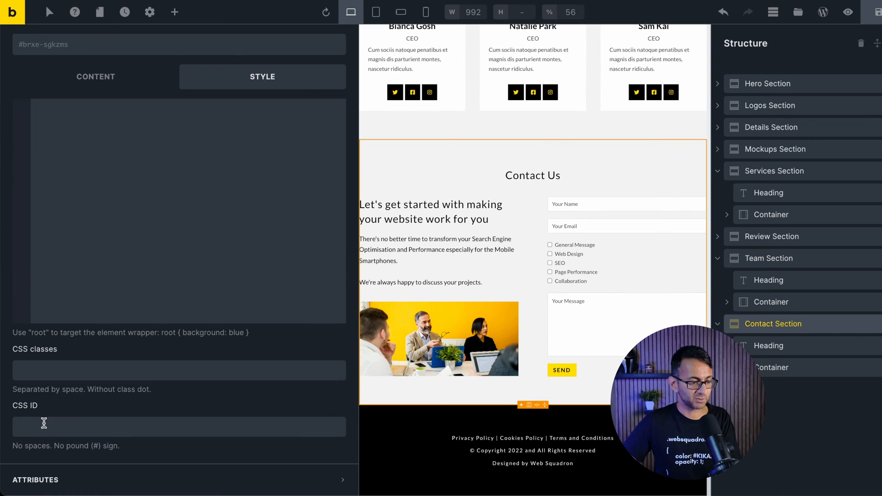
type("contact")
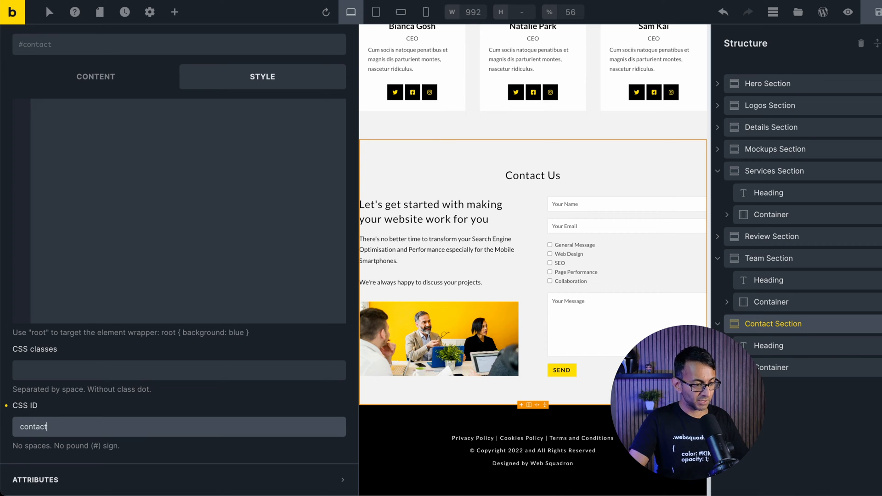
Step: Link the hero's WE CAN BUILD IT button to #services using Dynamic Data
left_click(767, 83)
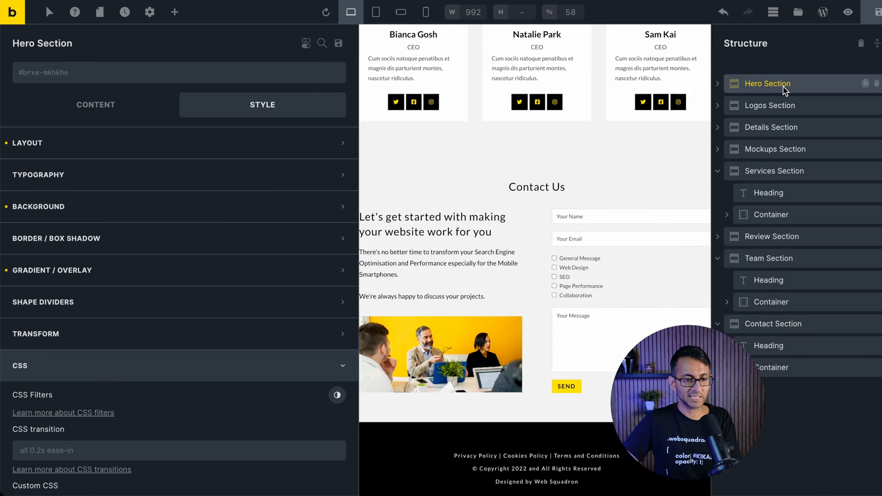
left_click(394, 215)
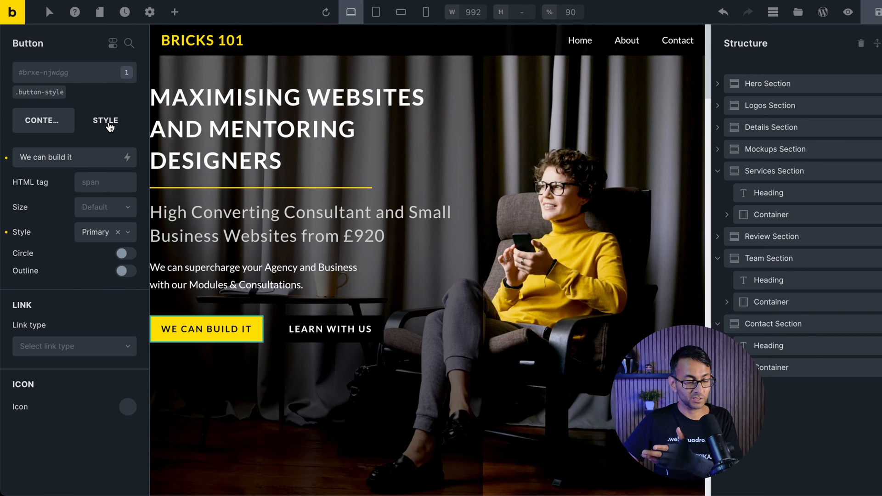
left_click(74, 346)
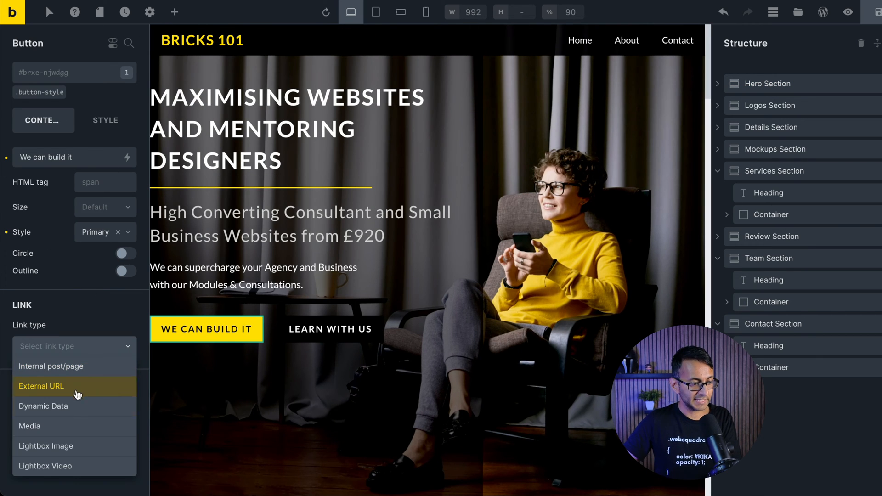
left_click(43, 406)
type("#services")
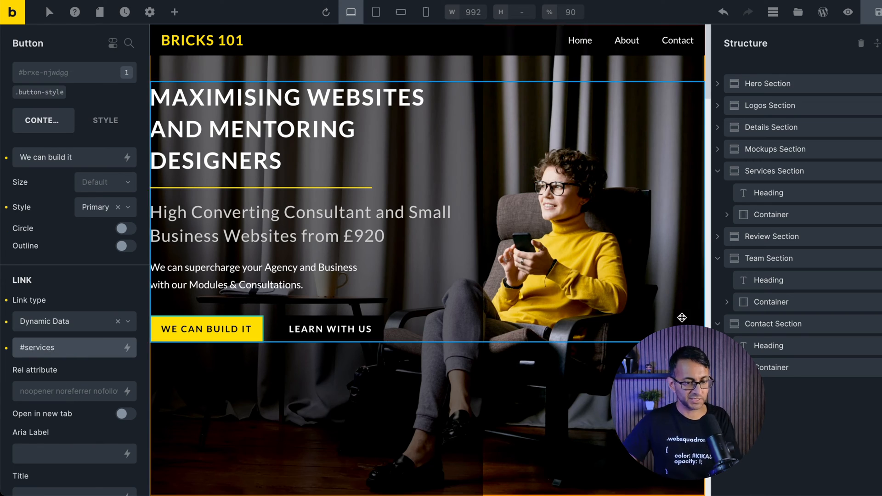
scroll("down", 3)
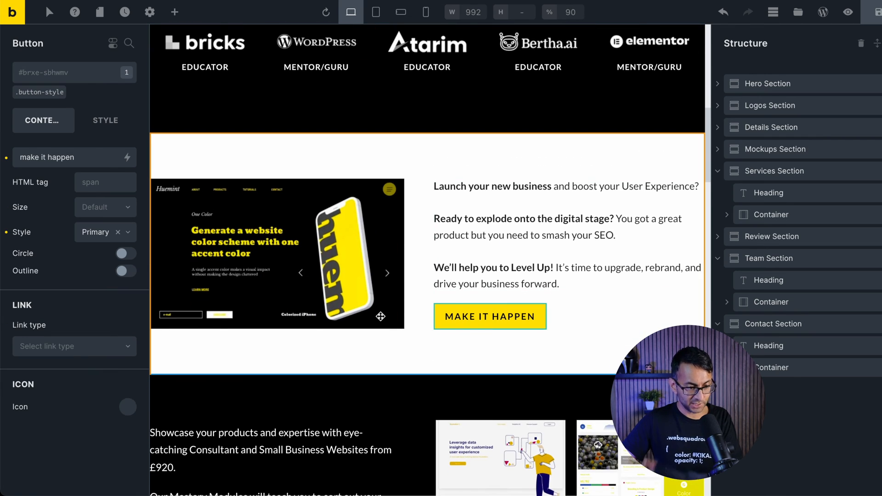
Step: Link the MAKE IT HAPPEN button to #contact via Dynamic Data
left_click(74, 346)
type("#")
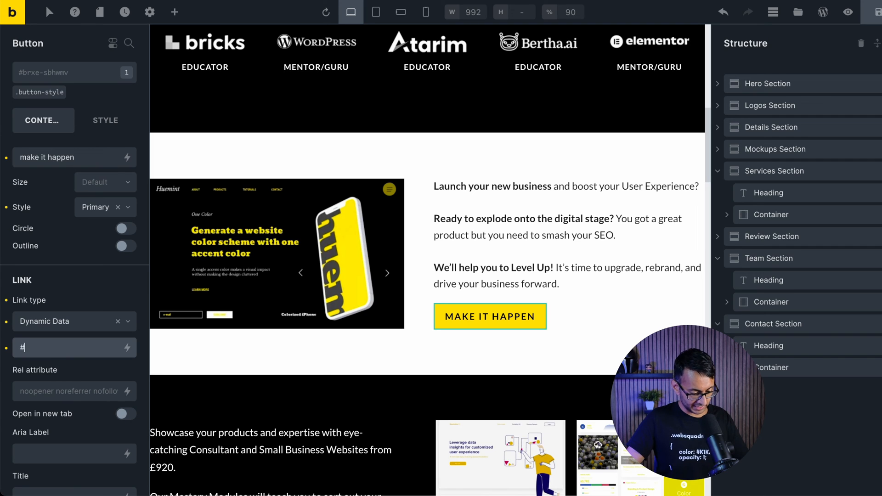
type("contact")
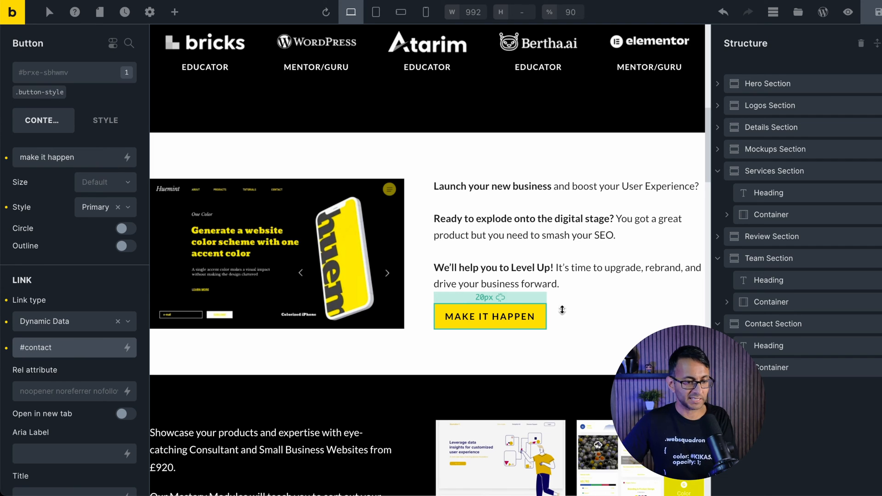
scroll("down", 3)
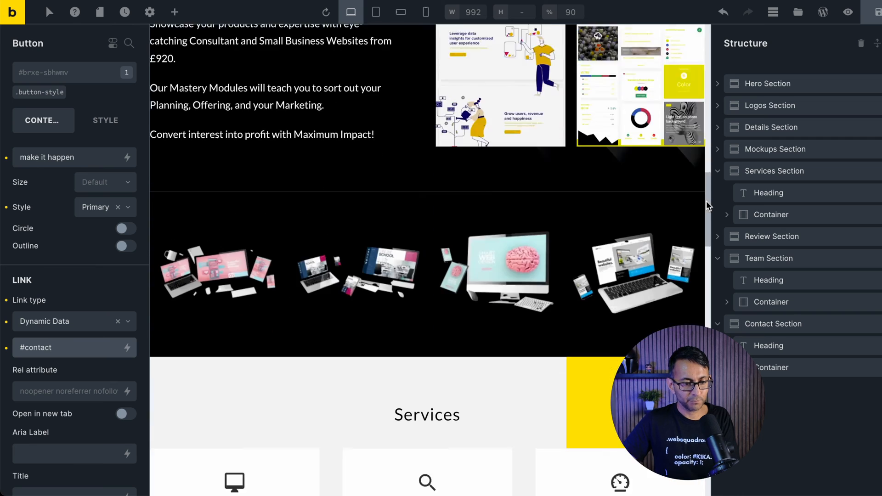
scroll("down", 3)
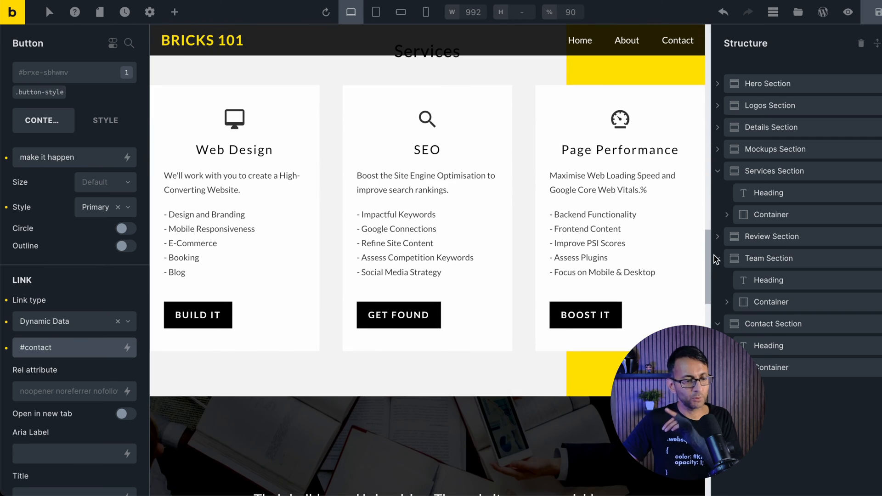
Step: Give the BUILD IT button the same #contact link and view the live homepage
left_click(198, 315)
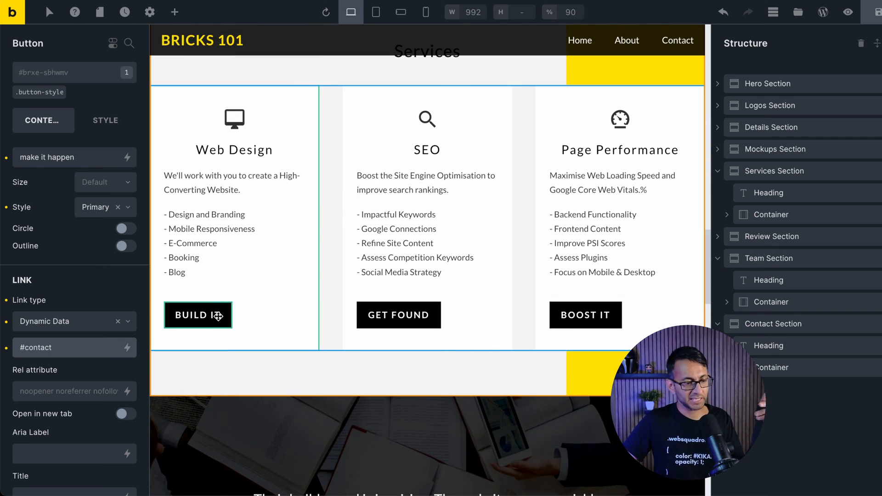
left_click(198, 314)
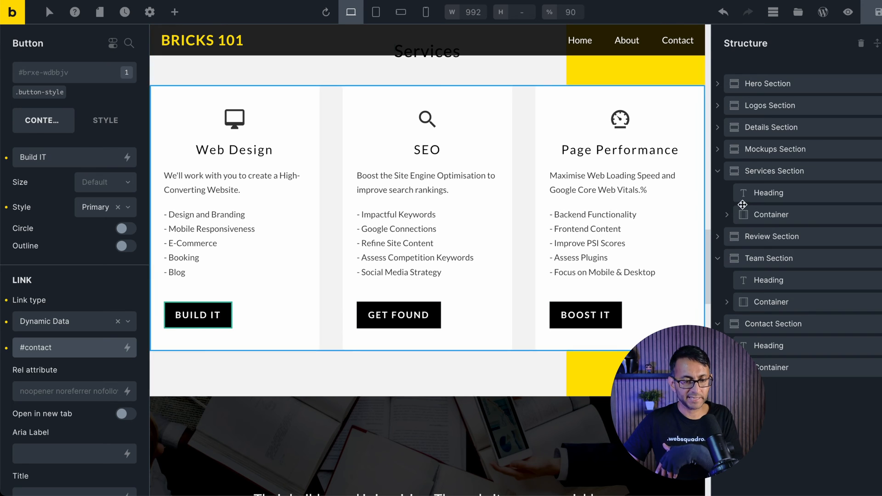
scroll("down", 3)
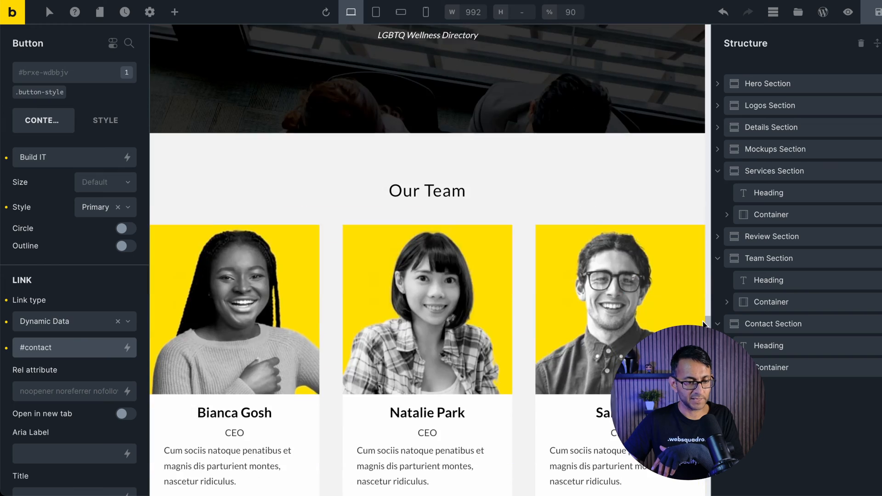
left_click(848, 12)
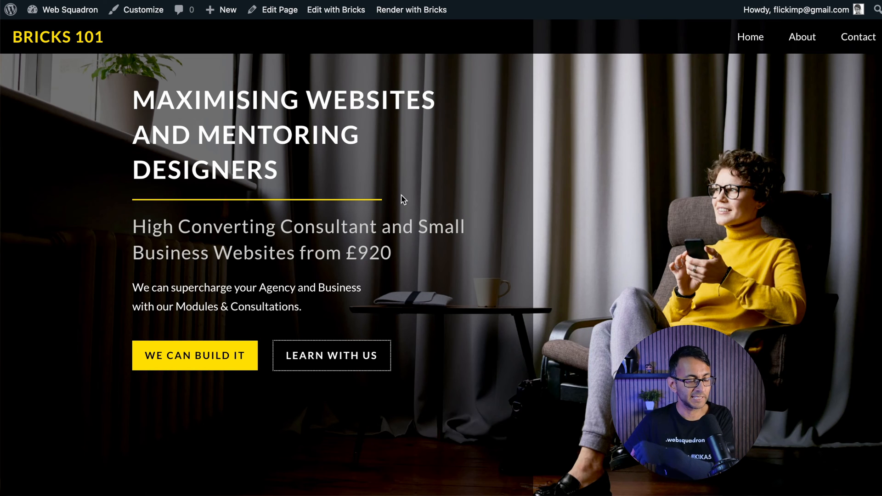
Step: Scroll the live homepage and follow MAKE IT HAPPEN down to the Contact Us form
scroll("down", 3)
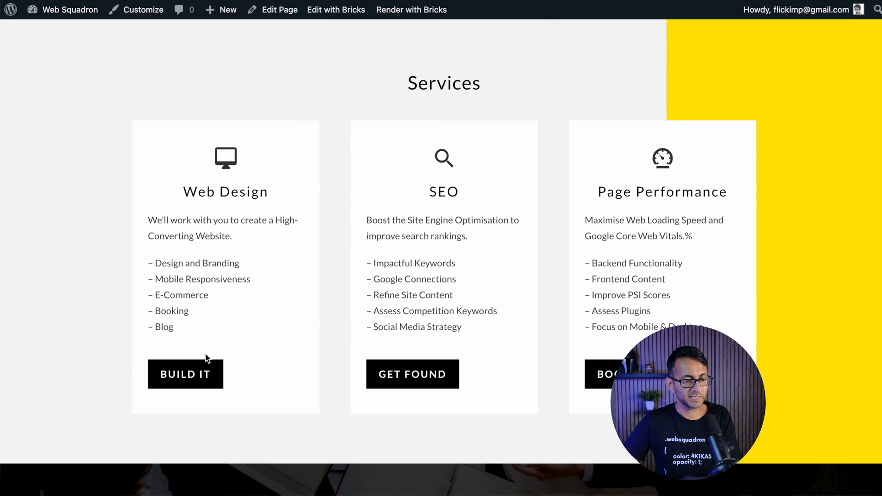
scroll("down", 3)
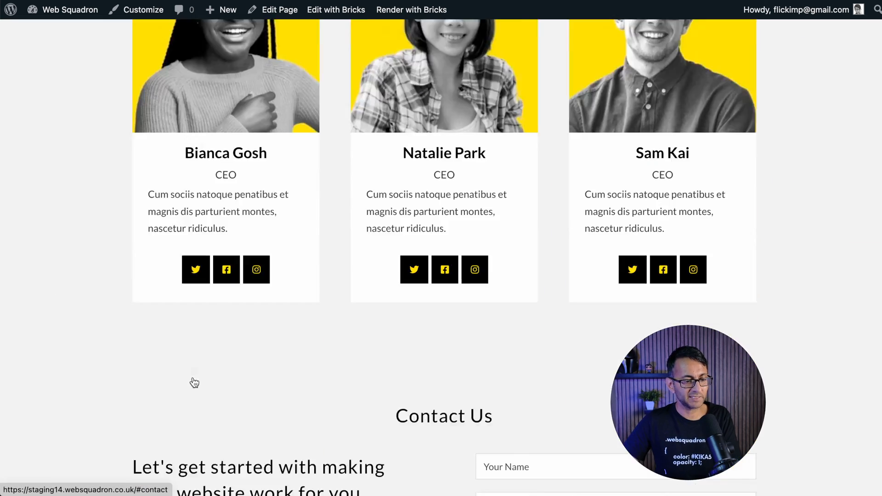
scroll("down", 3)
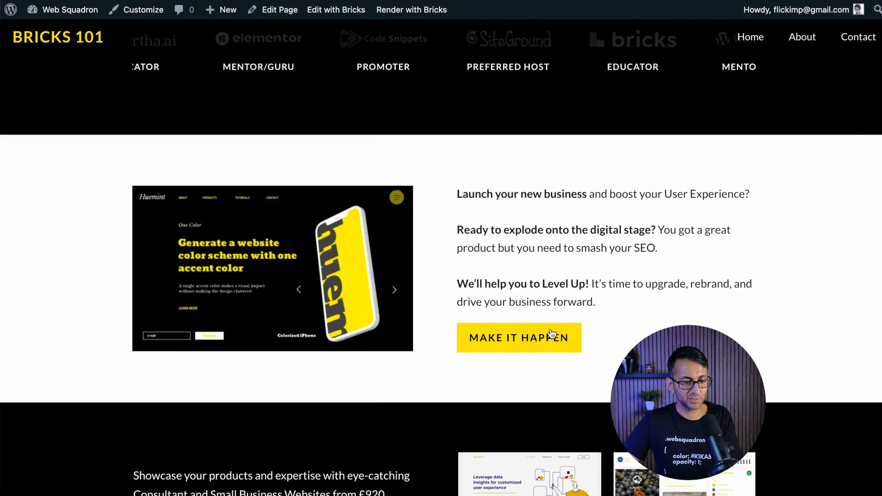
left_click(518, 338)
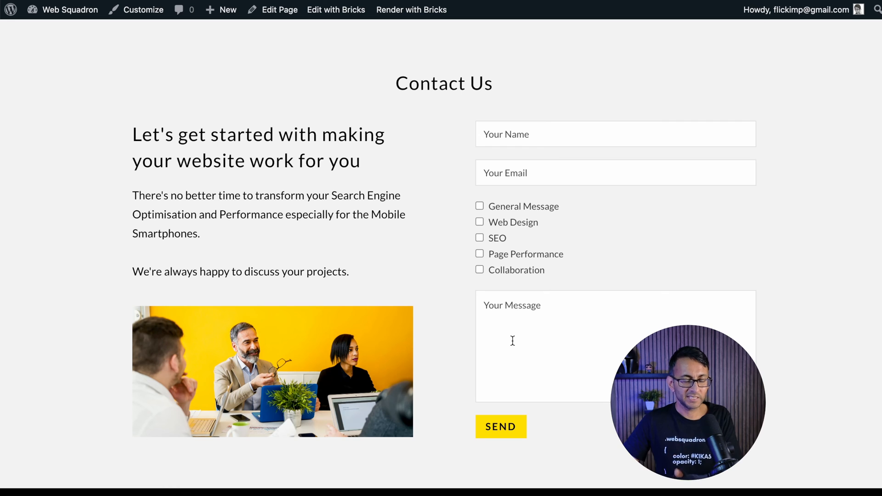
mouse_move(412, 52)
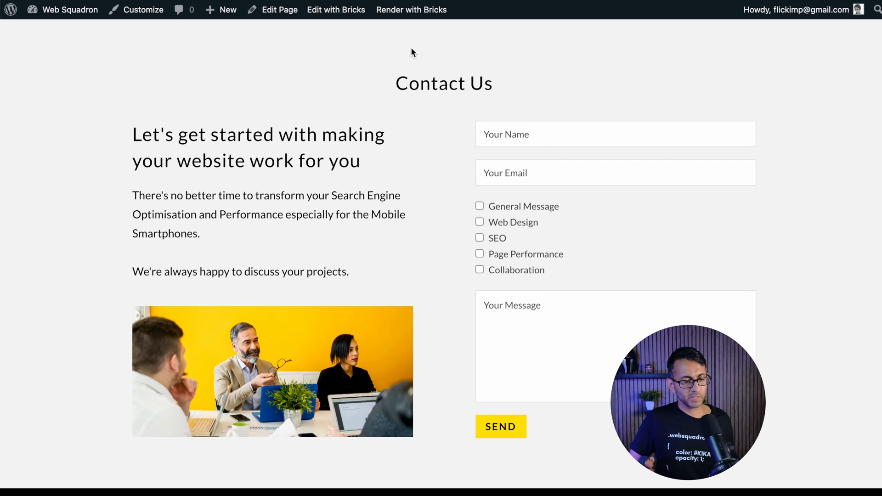
mouse_move(422, 85)
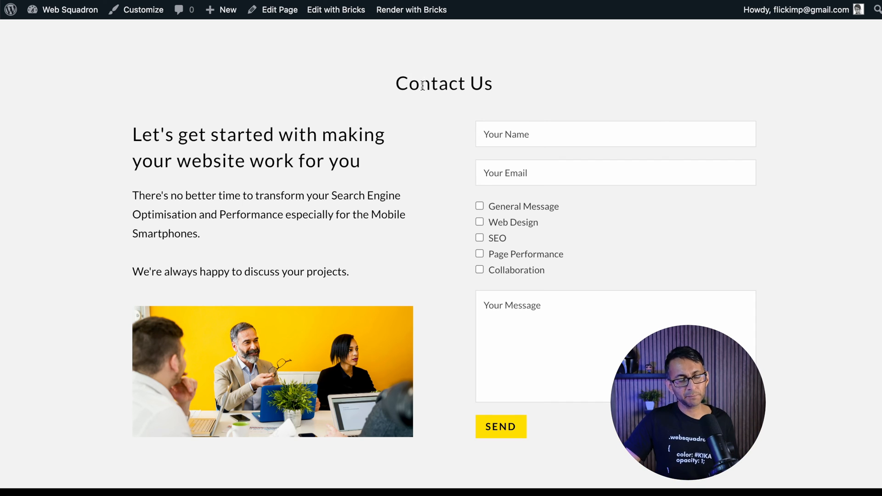
mouse_move(442, 53)
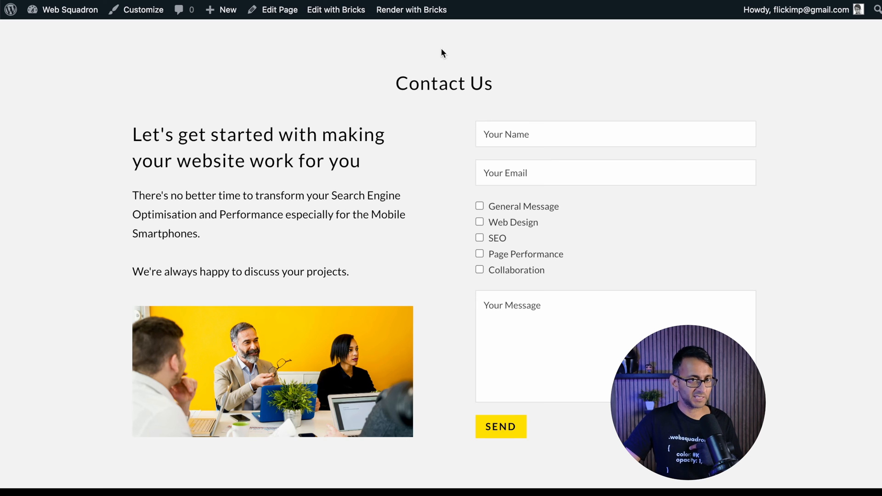
mouse_move(454, 30)
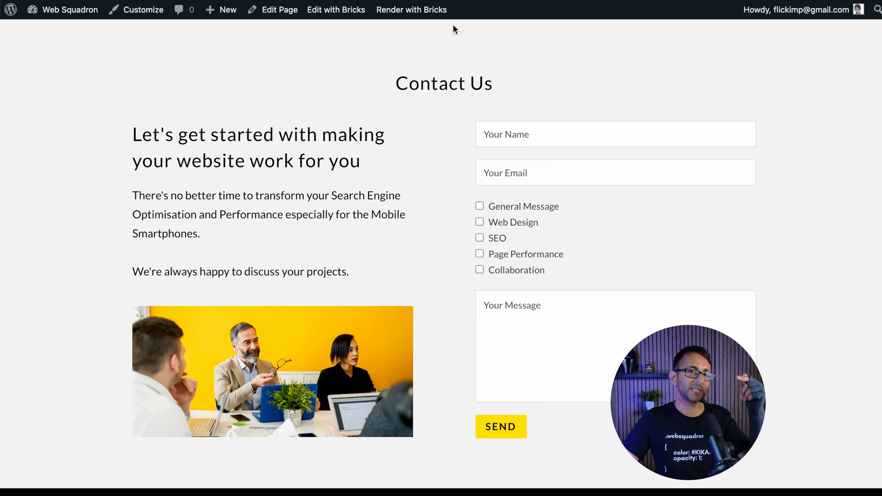
mouse_move(441, 73)
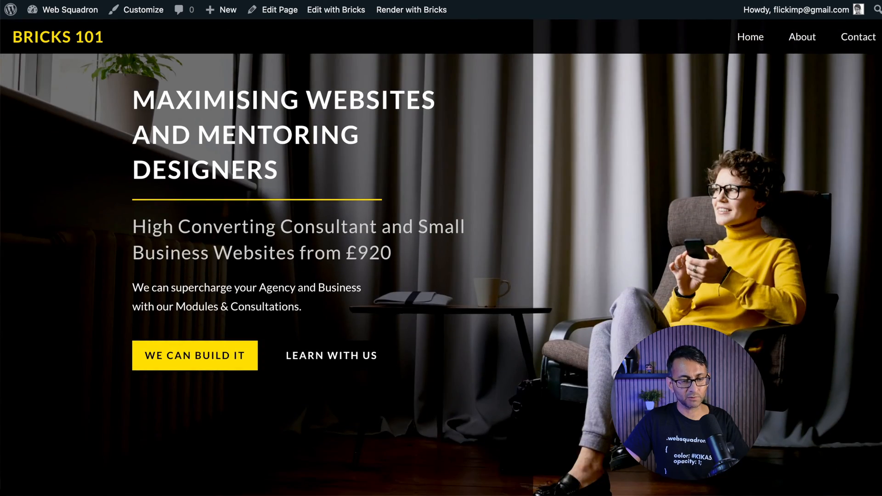
scroll("down", 3)
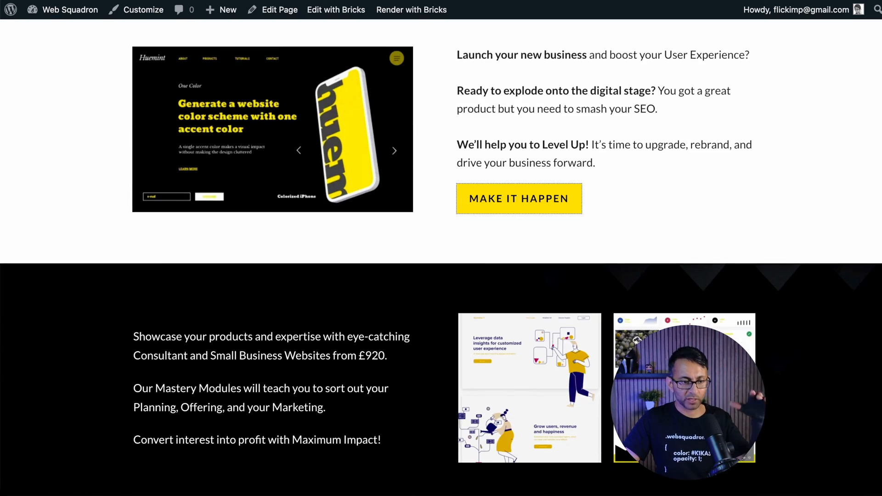
scroll("down", 3)
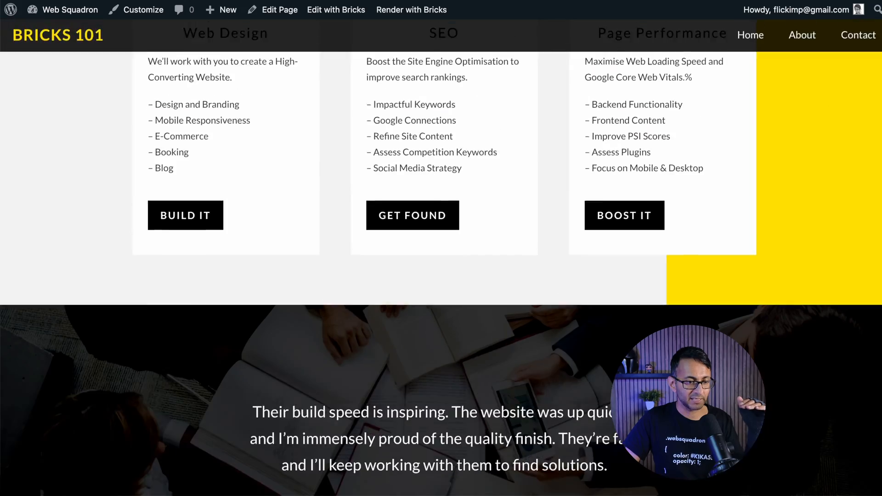
scroll("up", 3)
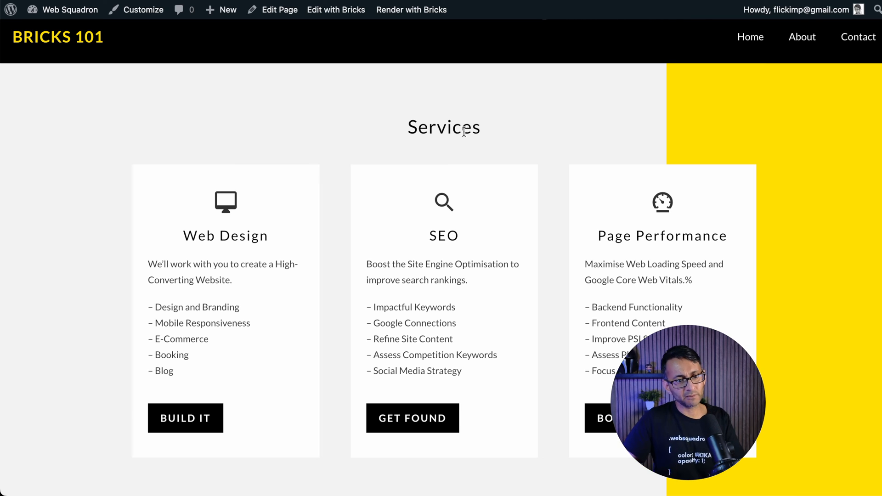
mouse_move(851, 193)
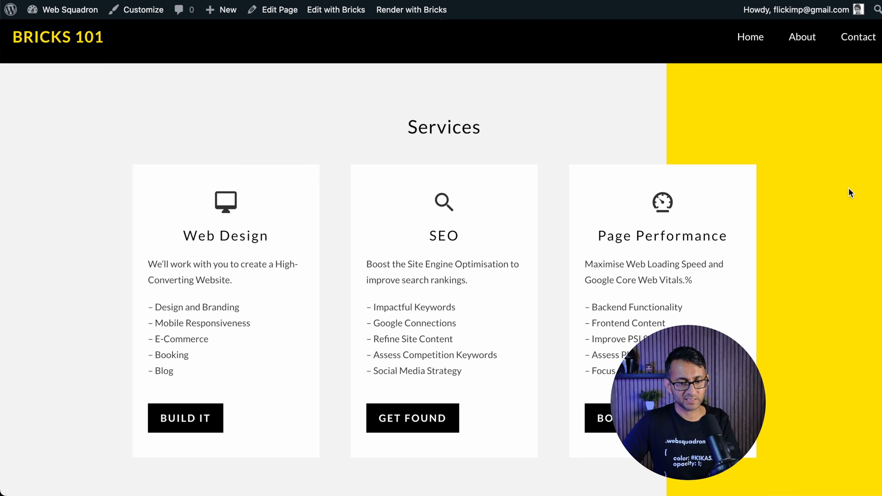
scroll("up", 3)
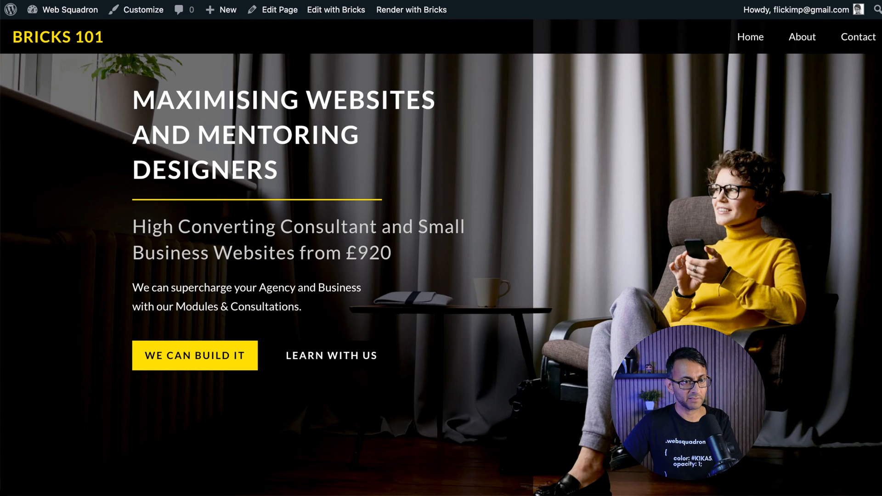
Step: Go from the builder to the WordPress Dashboard and into Appearance > Menus
left_click(336, 10)
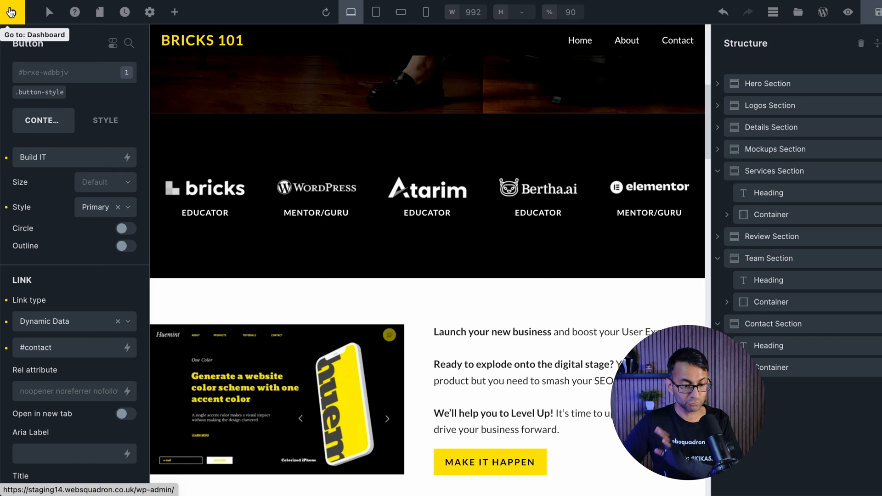
left_click(11, 11)
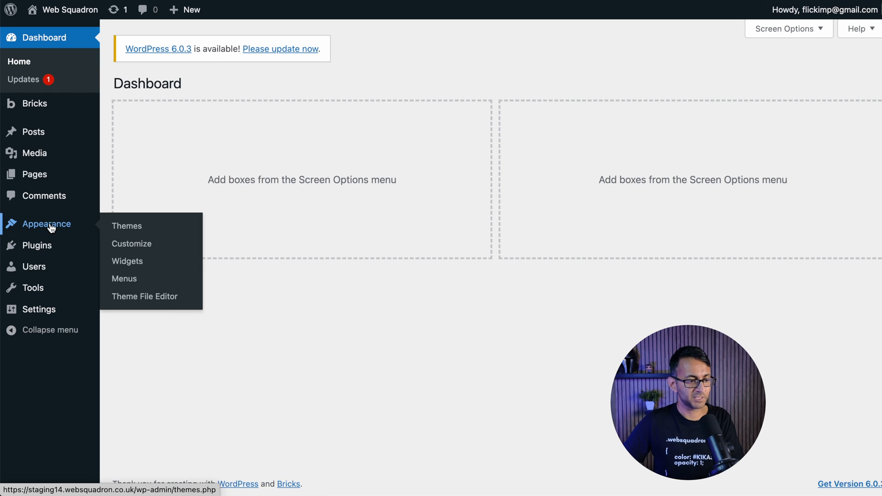
left_click(124, 279)
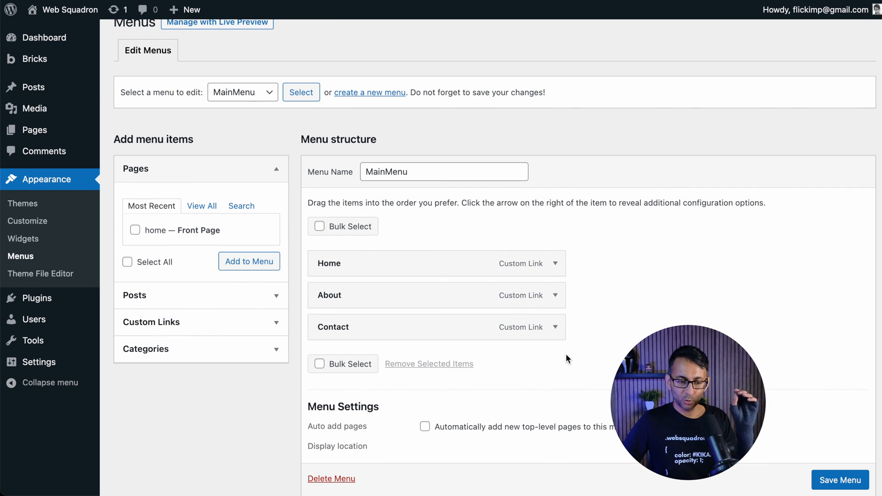
mouse_move(548, 276)
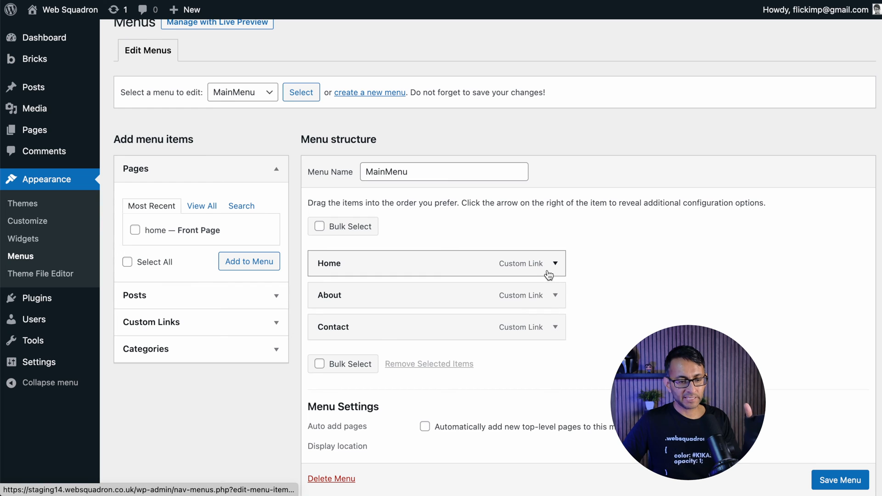
Step: Inspect the Home and About items, delete About, and expand Contact's settings
left_click(554, 264)
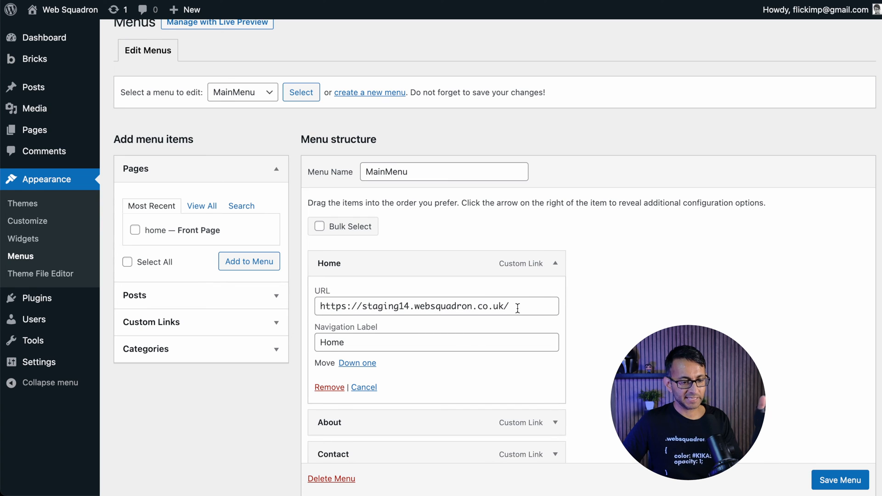
left_click(554, 263)
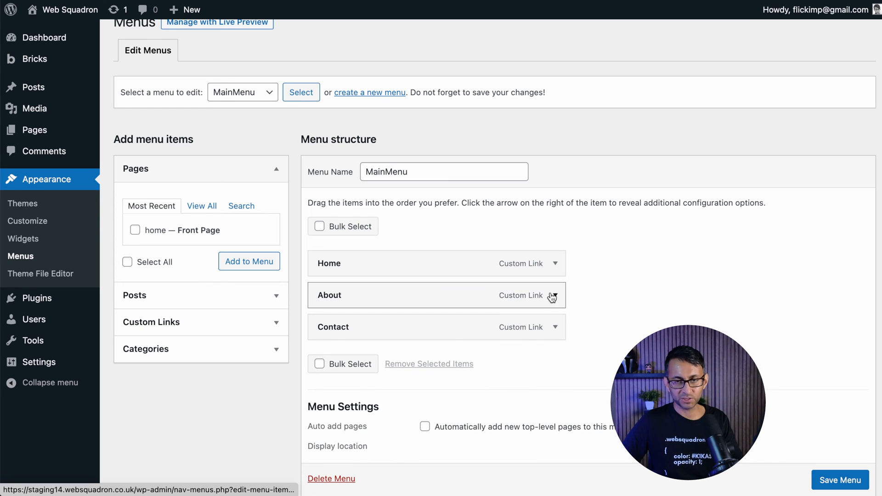
left_click(556, 295)
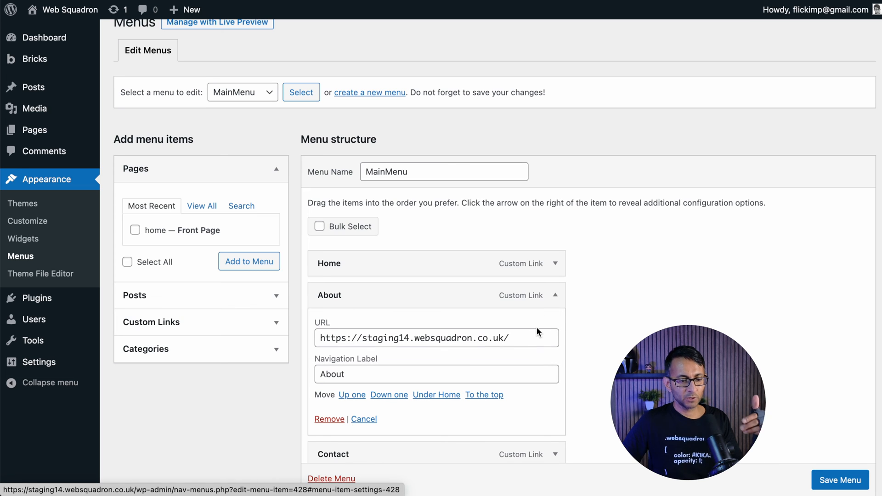
left_click(555, 295)
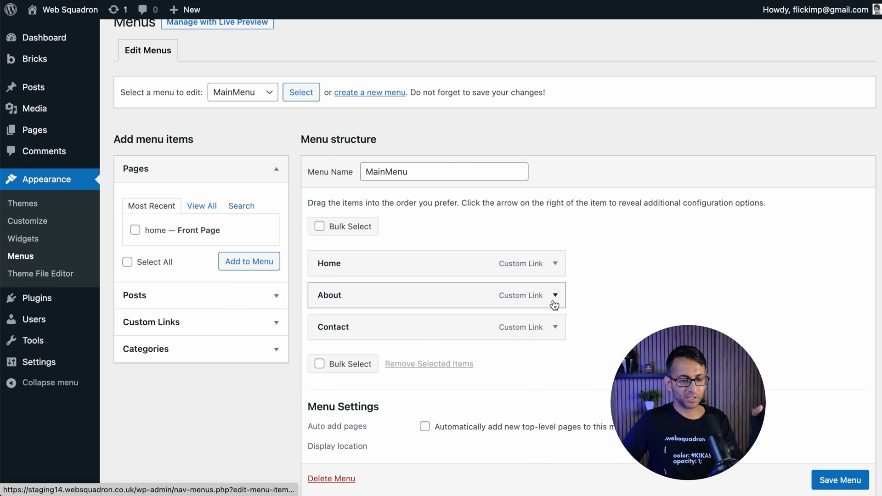
left_click(554, 295)
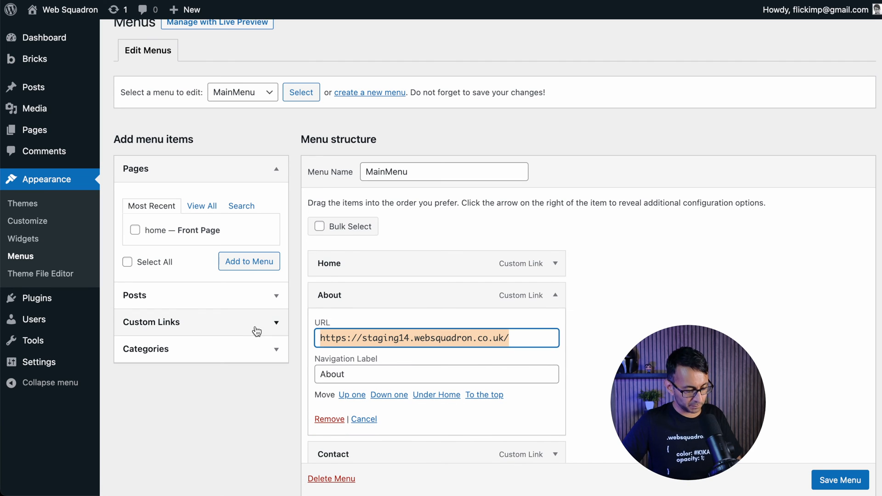
left_click(329, 419)
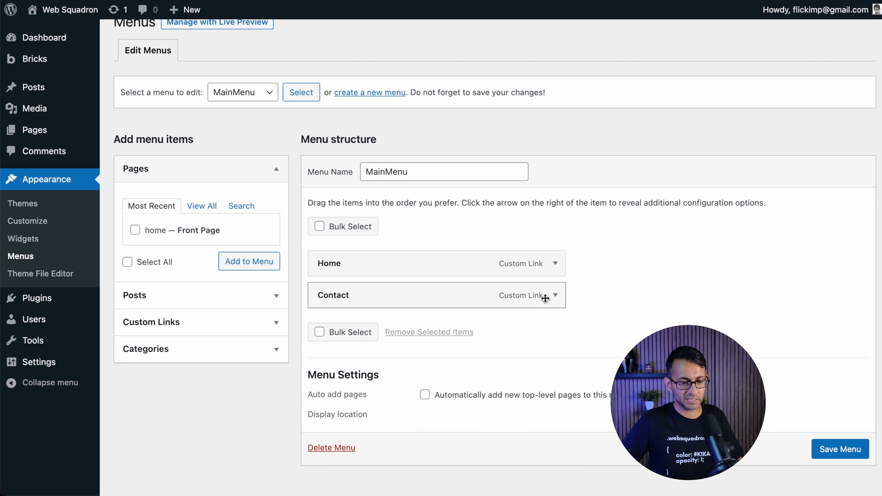
left_click(546, 296)
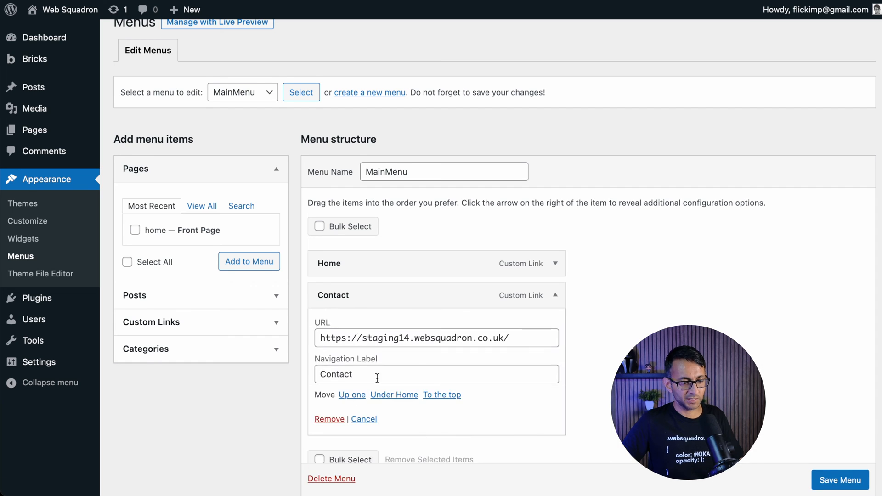
Step: Remove the Contact item and enter a custom link URL ending in #details
left_click(329, 419)
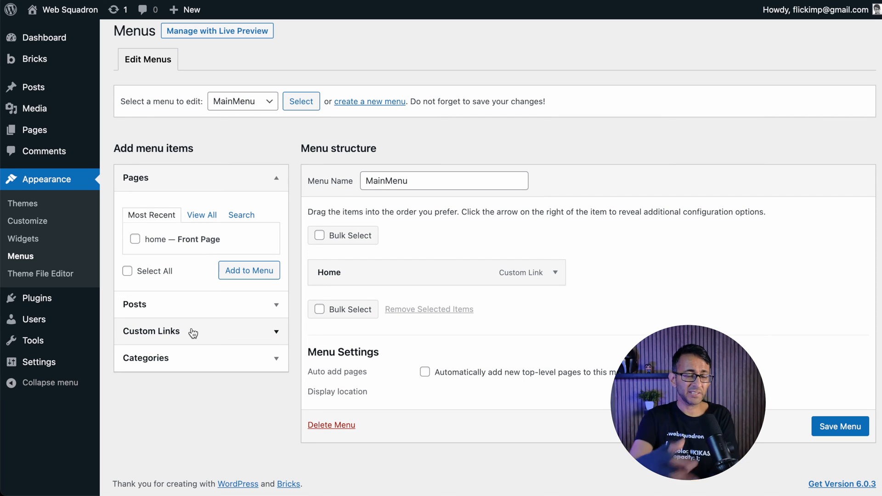
mouse_move(213, 337)
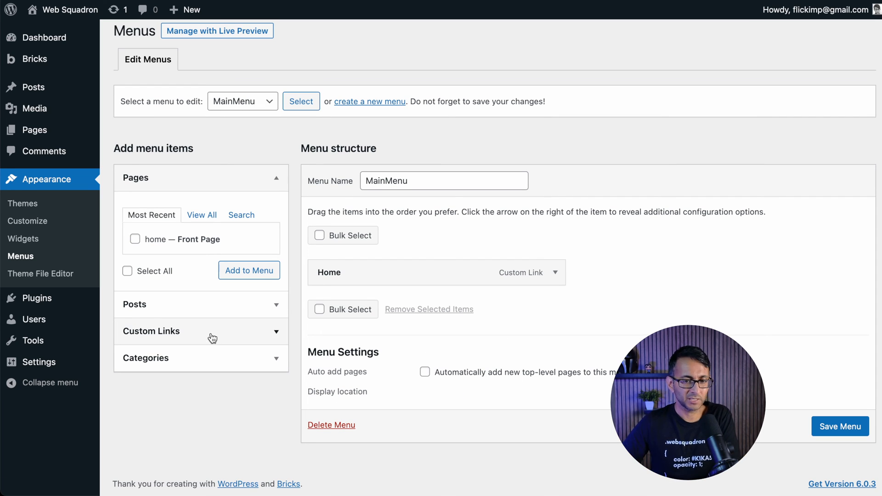
left_click(201, 331)
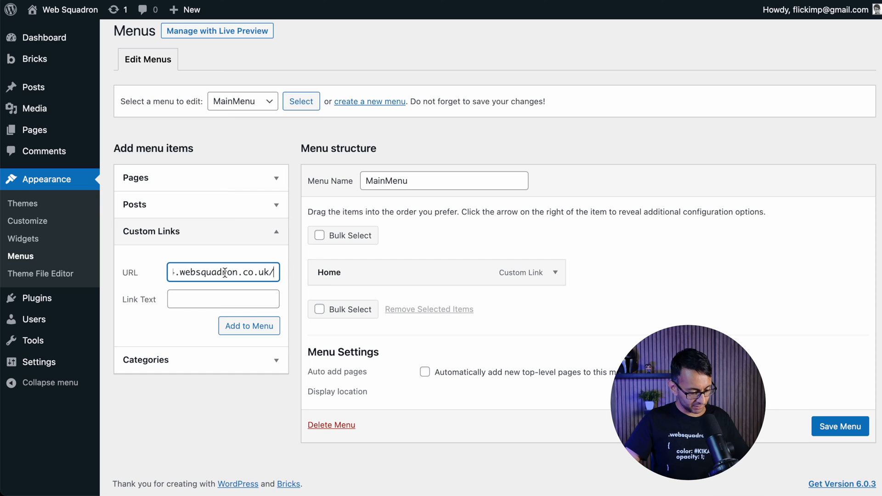
type("#")
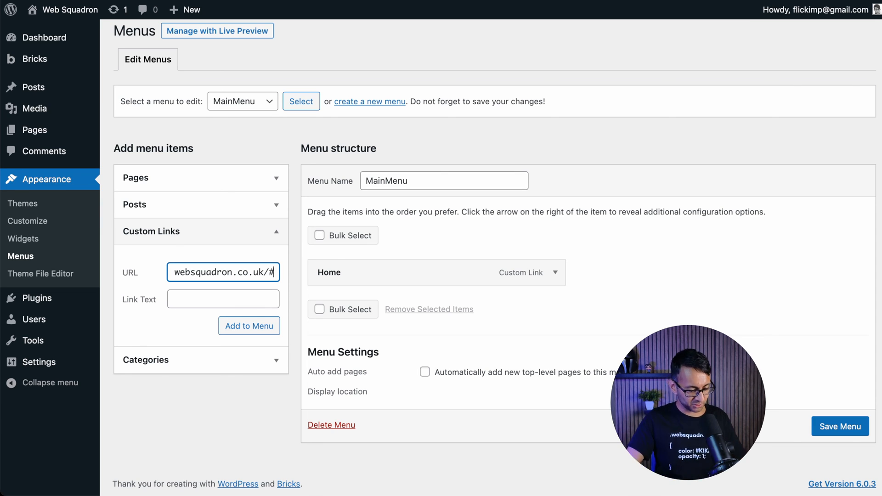
type("details")
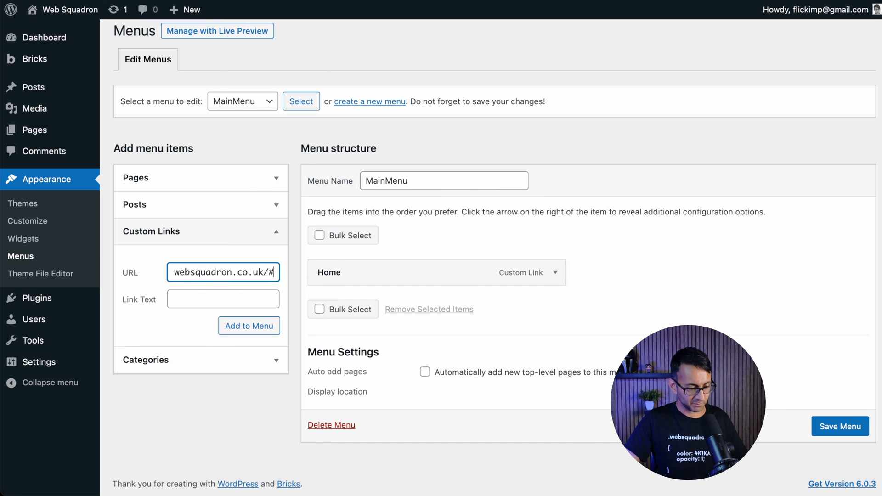
Step: Label the #details link 'About Us' and add it to MainMenu
type("A")
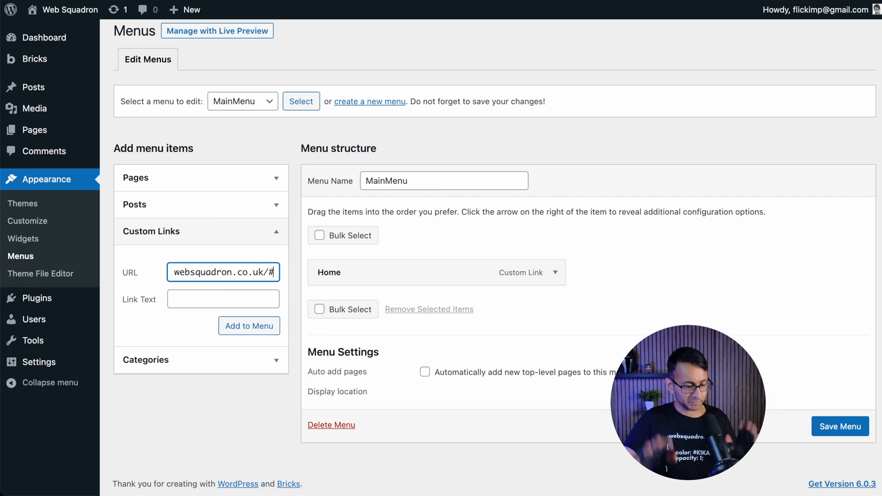
type("details")
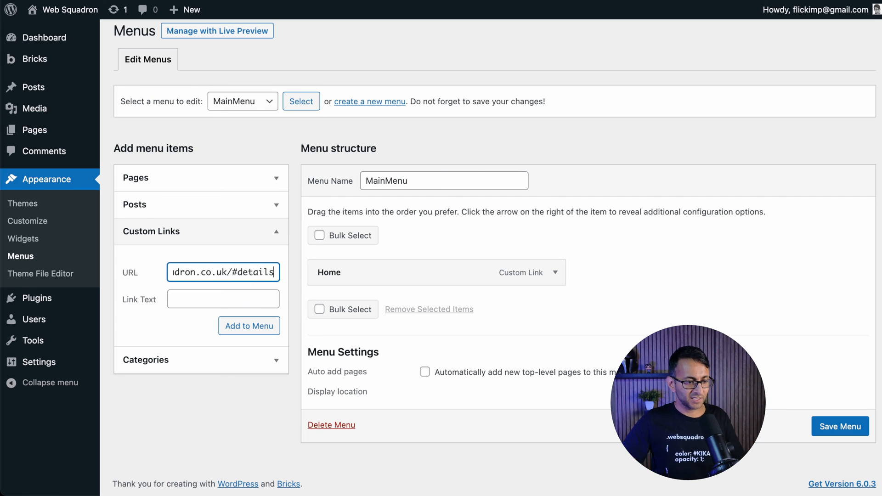
type("Abi")
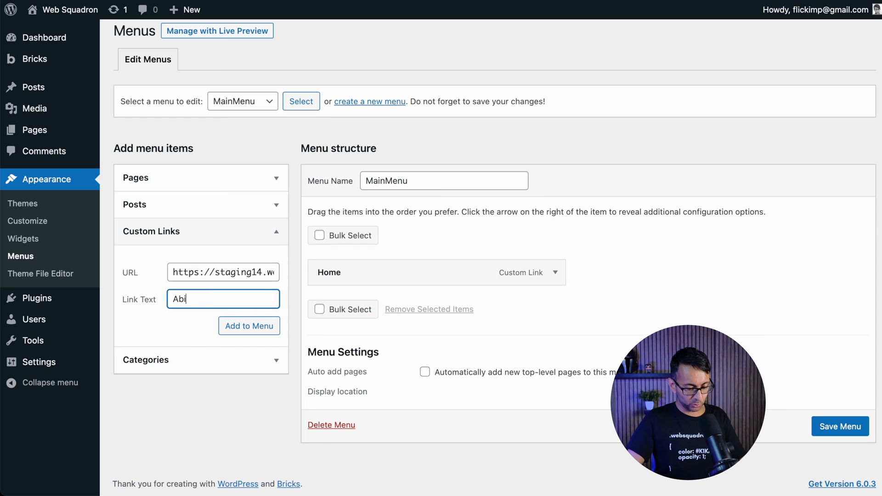
key("Backspace")
type("out Us")
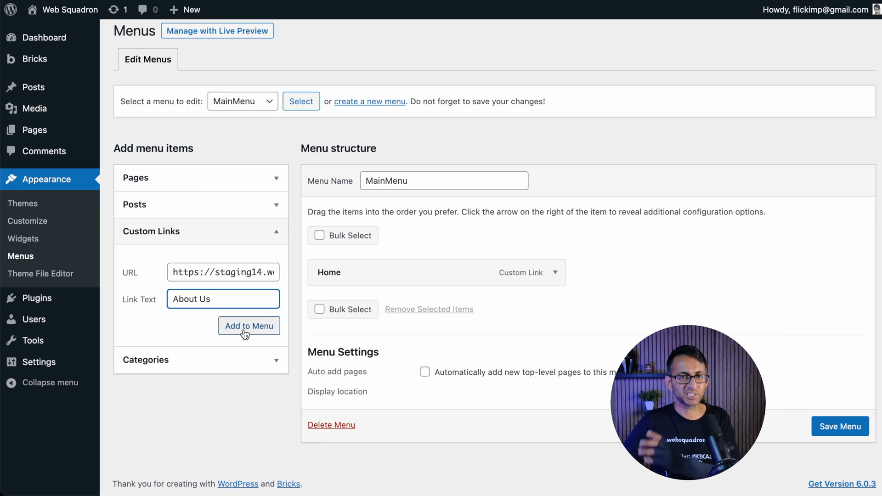
left_click(248, 326)
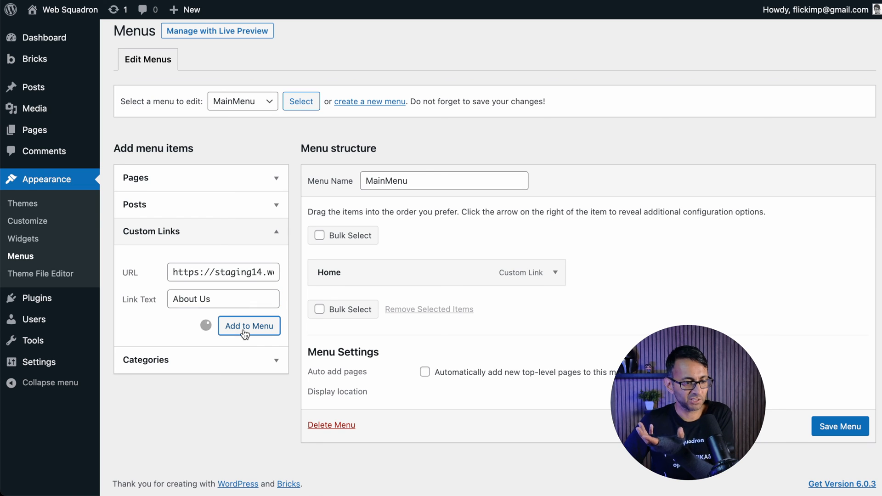
left_click(248, 325)
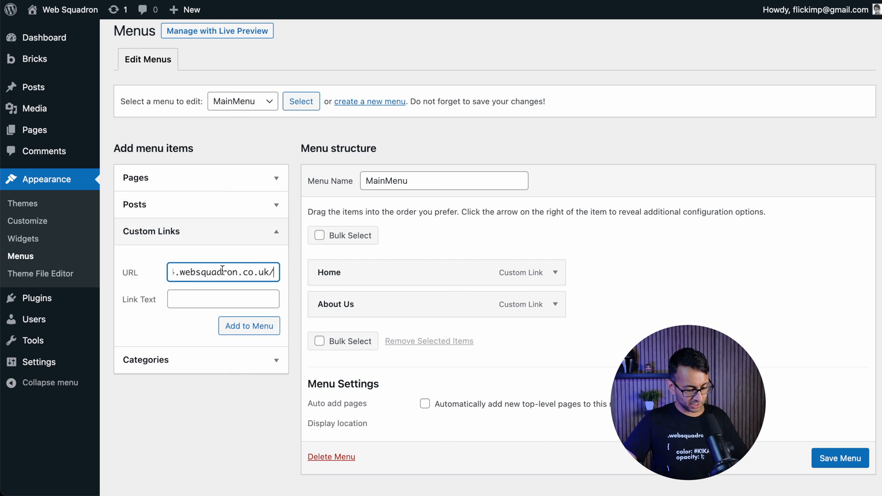
Step: Add a 'What do we do' custom link pointing to the services section anchor
type("#ser")
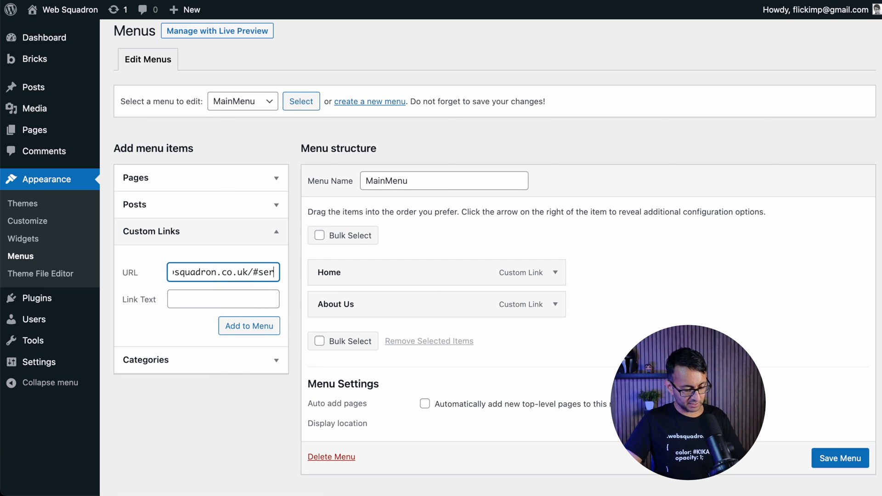
left_click(223, 299)
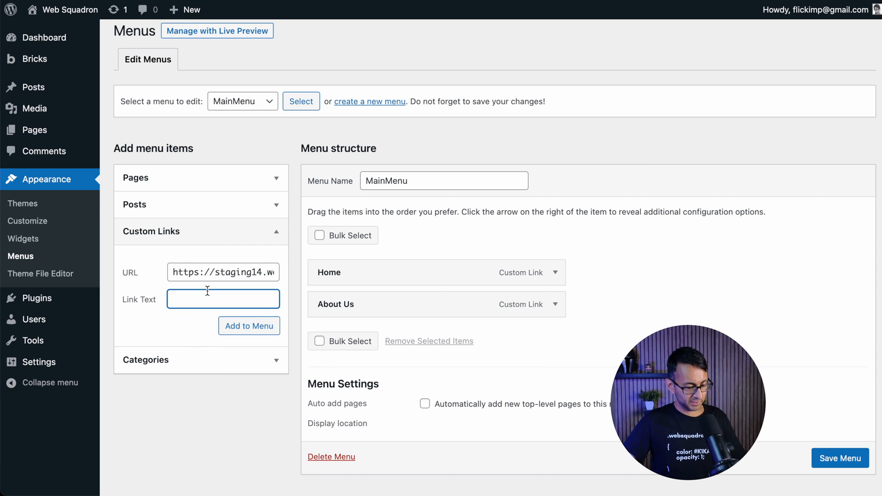
type("service")
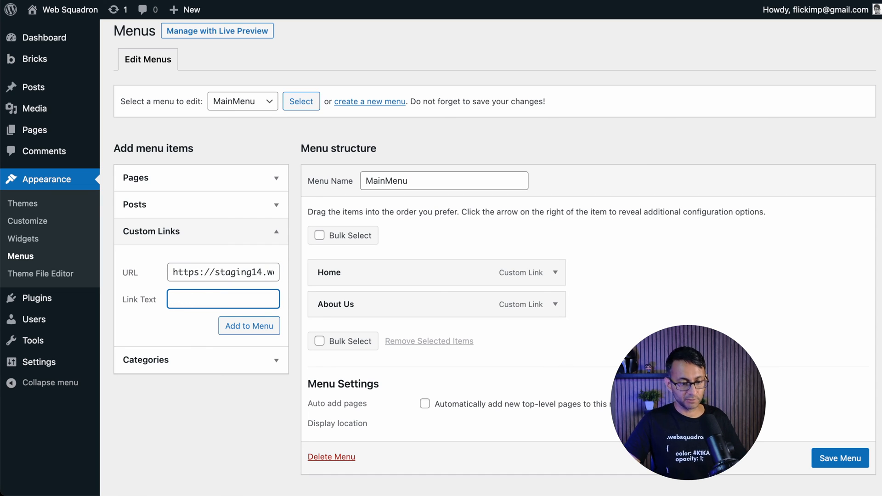
type("What do")
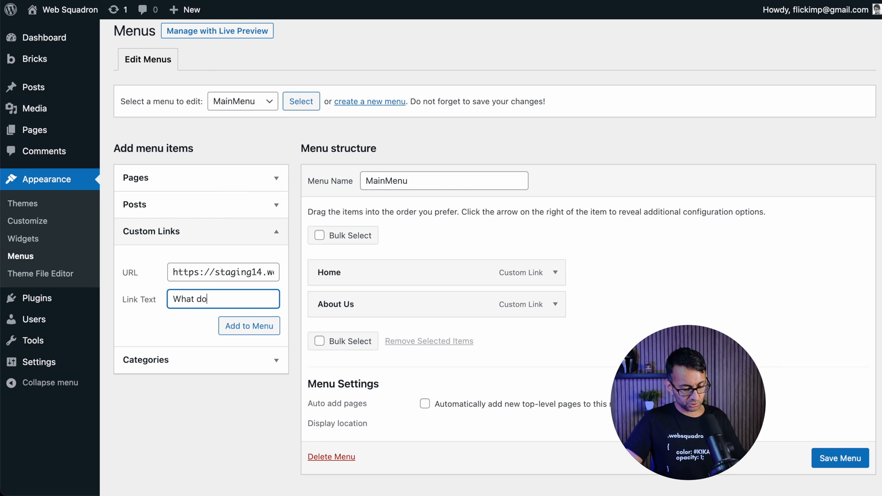
type("we do")
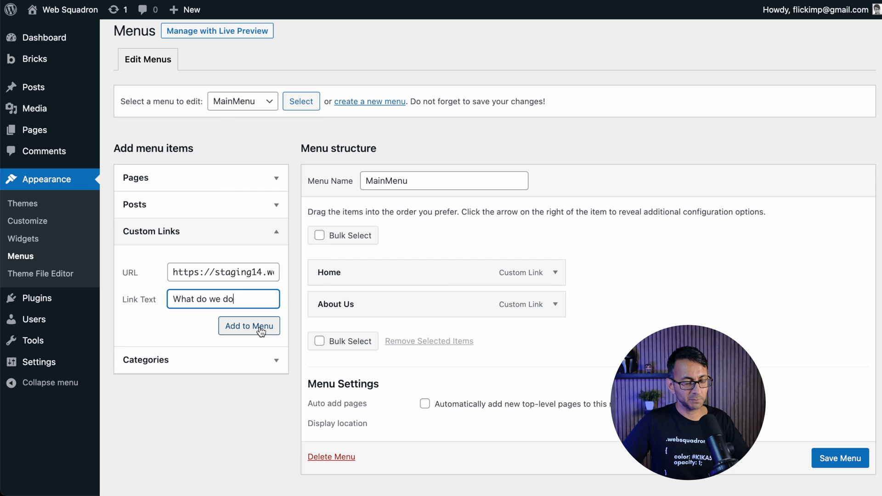
left_click(249, 326)
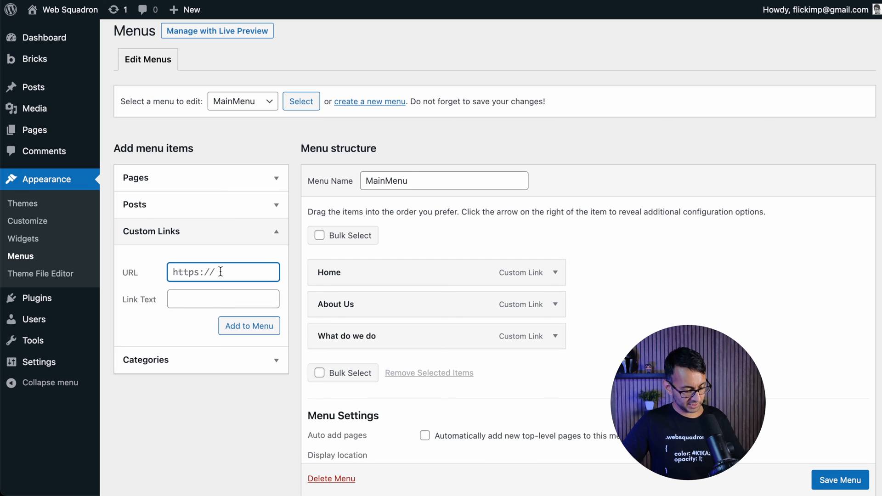
Step: Add an 'Our Team' custom link to a websquadron.co.uk/# section anchor
type("websquadron.co.uk/#")
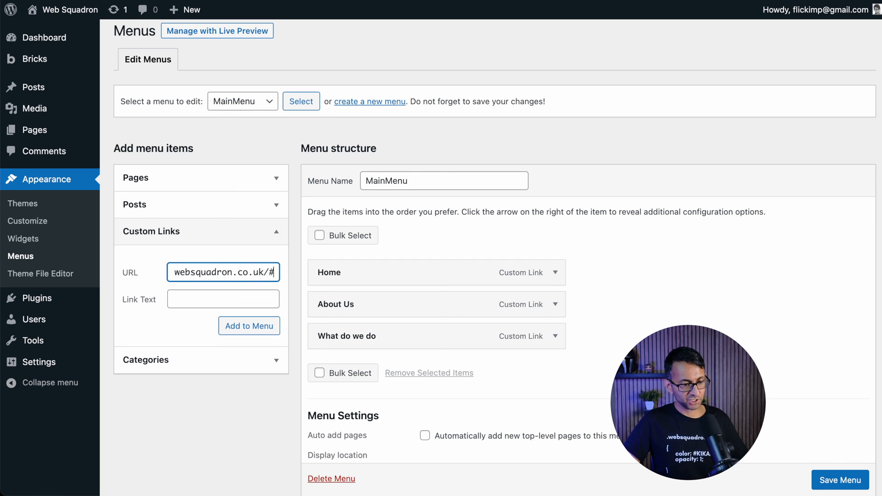
type("t")
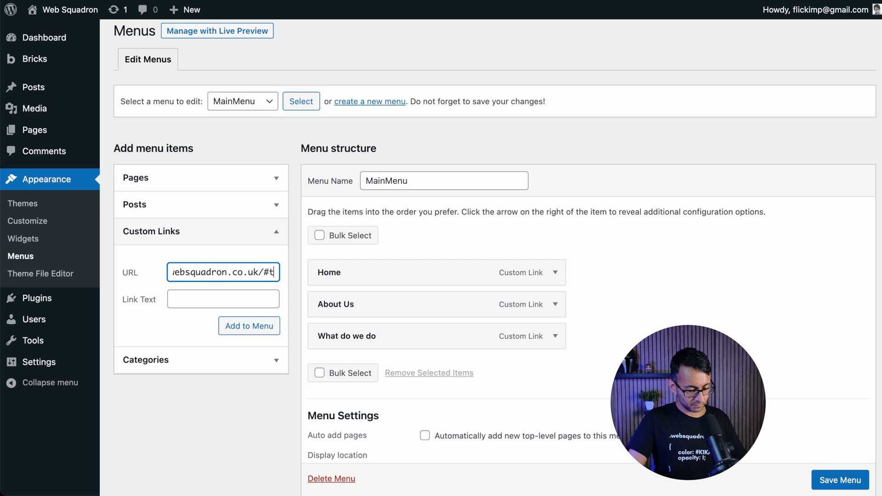
type("o")
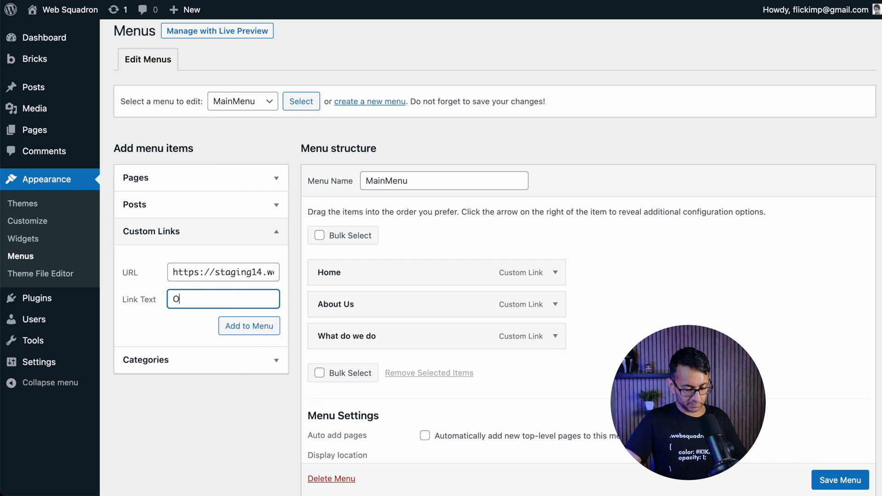
type("ur Team")
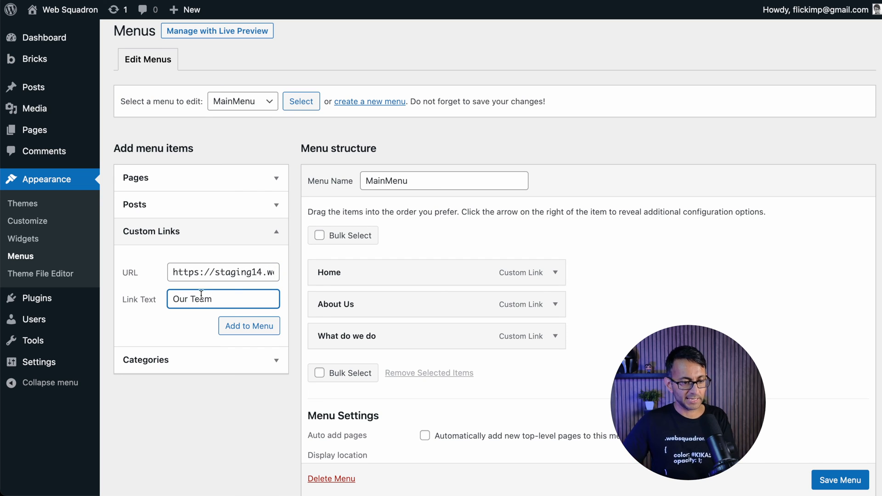
mouse_move(249, 325)
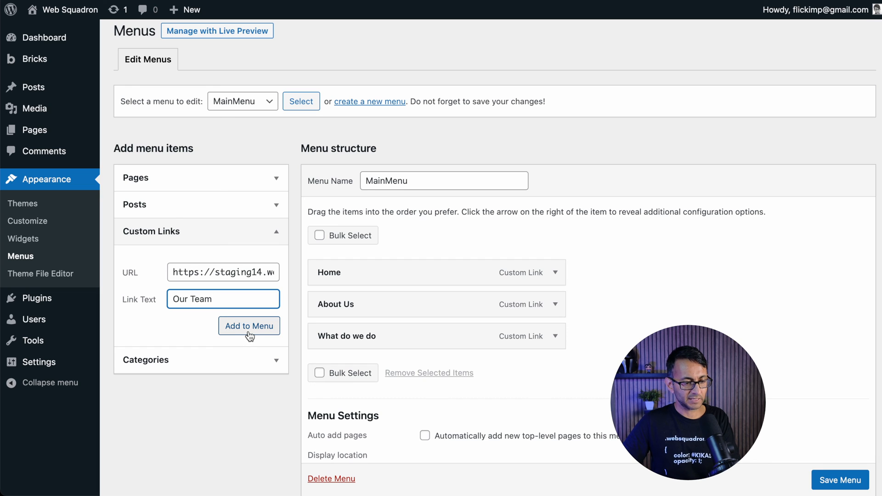
left_click(248, 326)
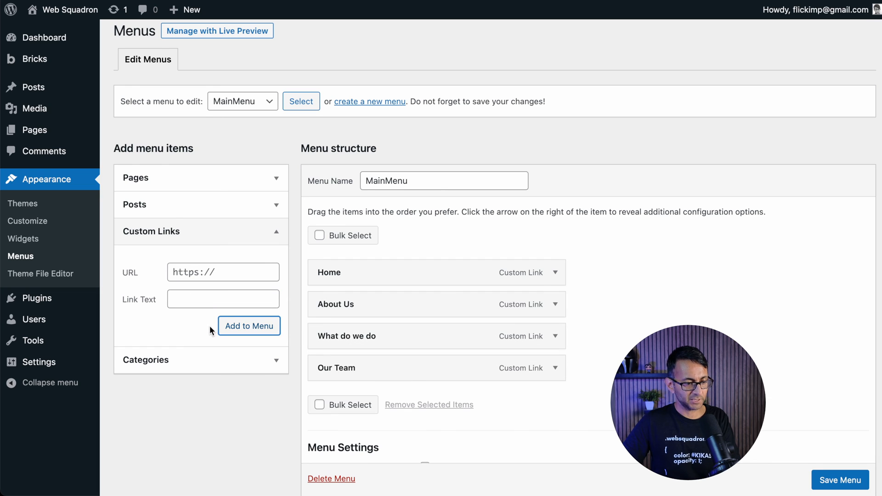
Step: Add a 'Contact Us' anchor link, relabel What do we do as Our Services, and save
type("websquadron.co.uk/c")
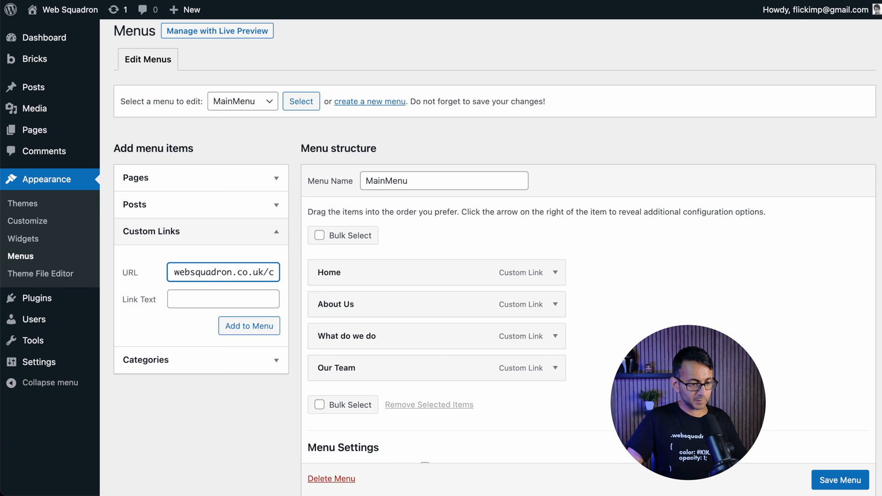
type("#contd")
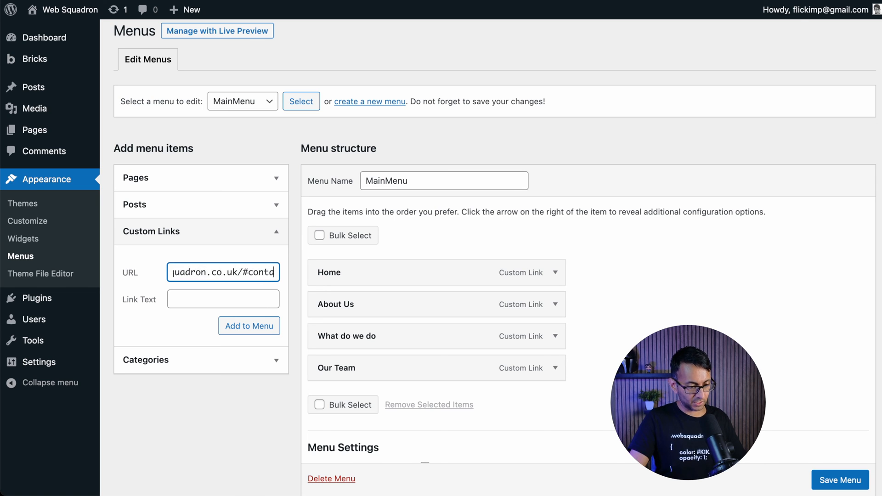
type("Con")
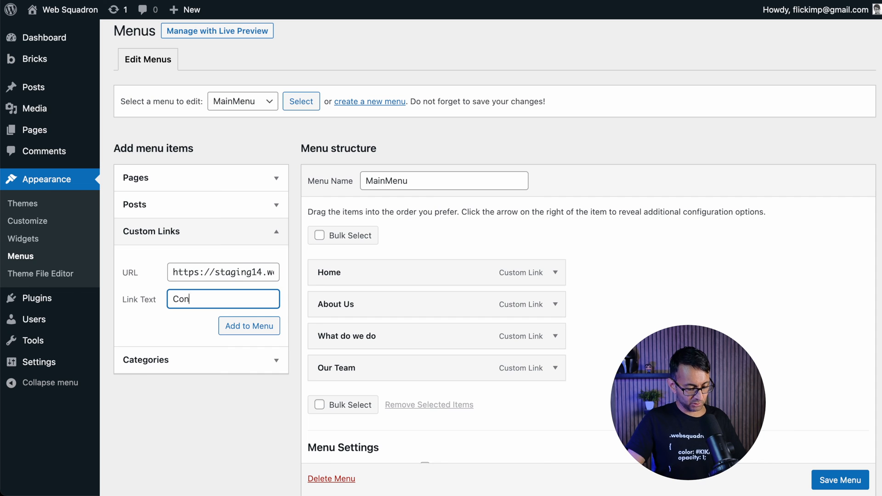
type("tact us")
type("Our Services")
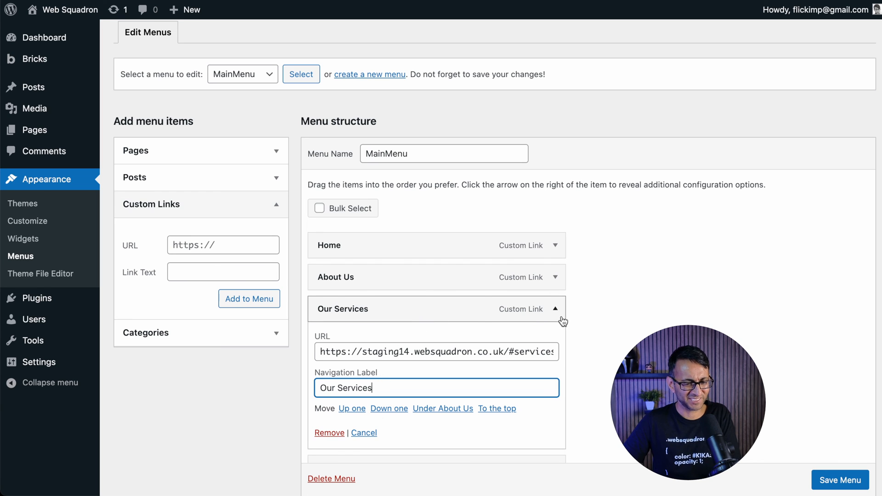
left_click(554, 309)
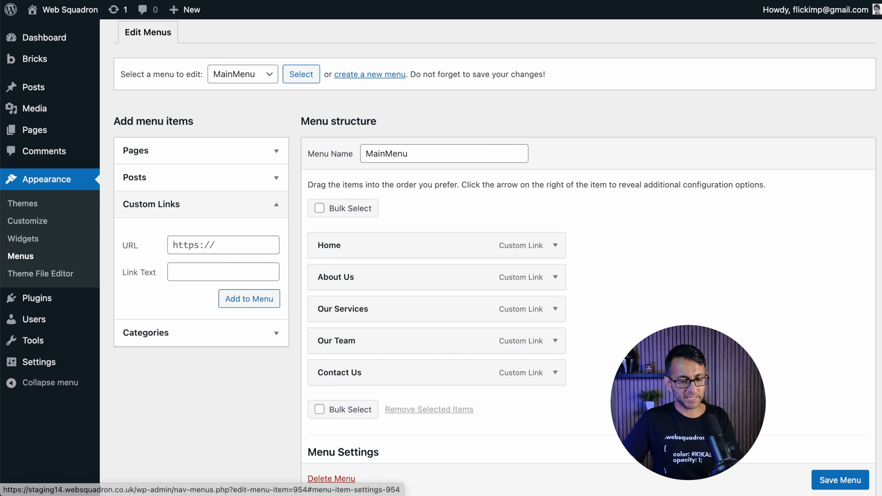
left_click(841, 480)
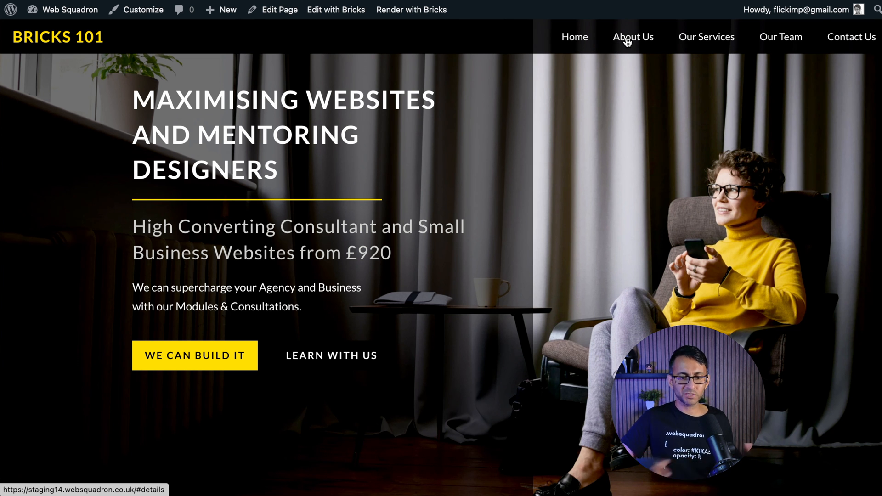
Step: Scroll the live page to confirm About Us and Our Services landed on the details and Services sections
scroll("down", 3)
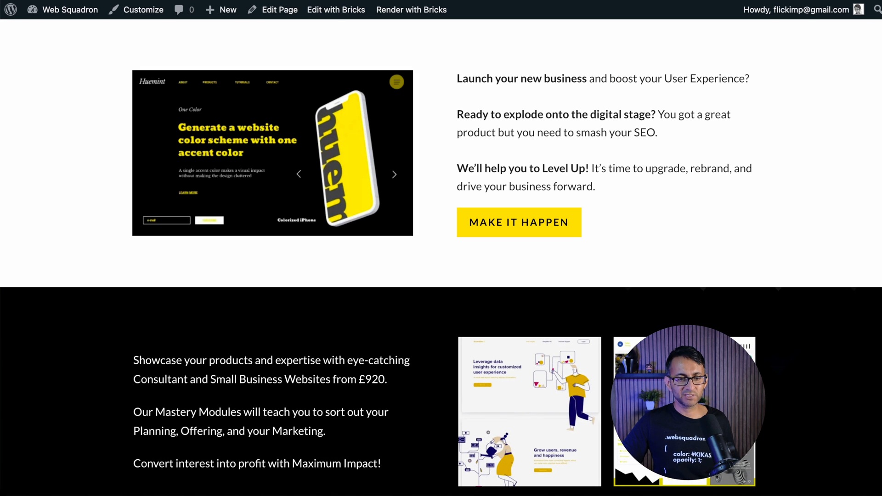
scroll("down", 3)
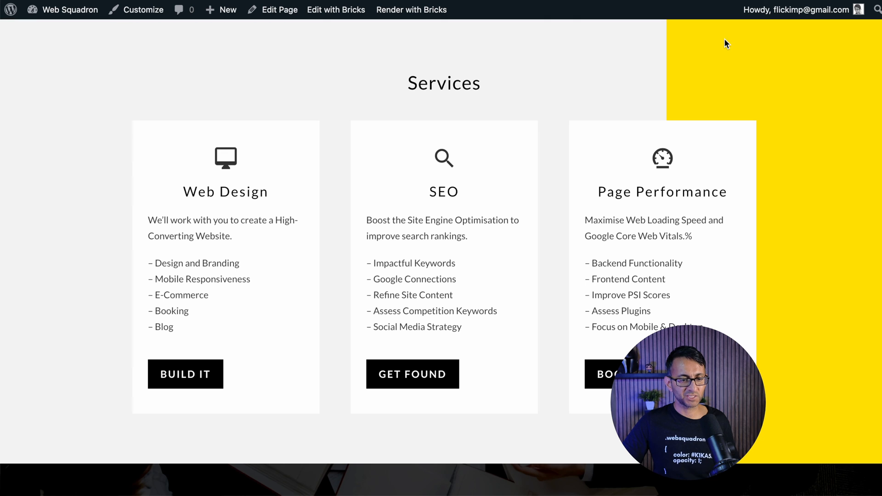
scroll("up", 3)
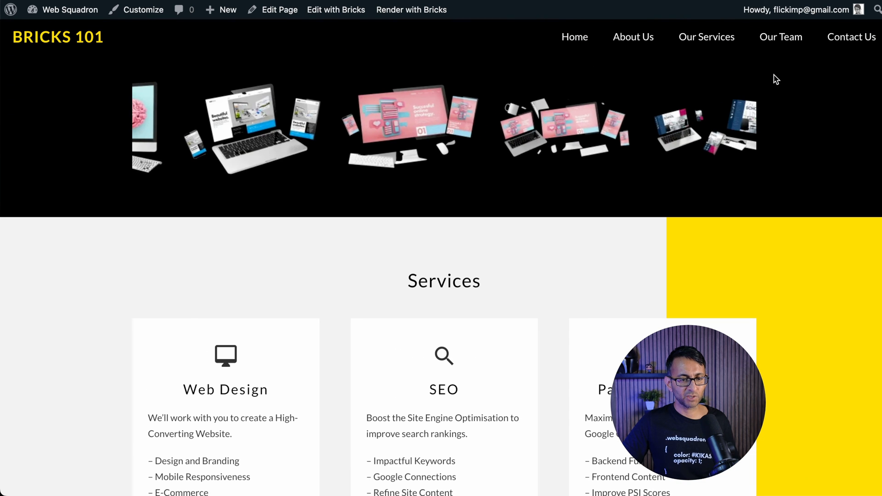
scroll("down", 3)
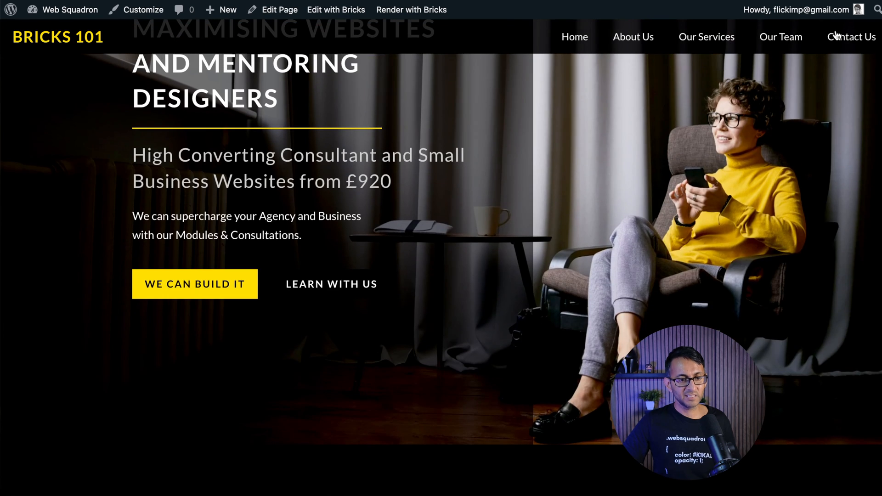
scroll("up", 3)
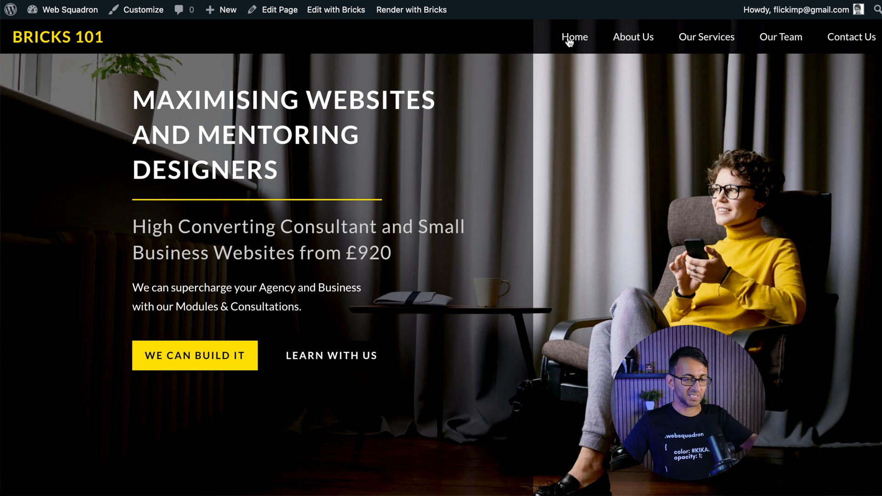
scroll("down", 3)
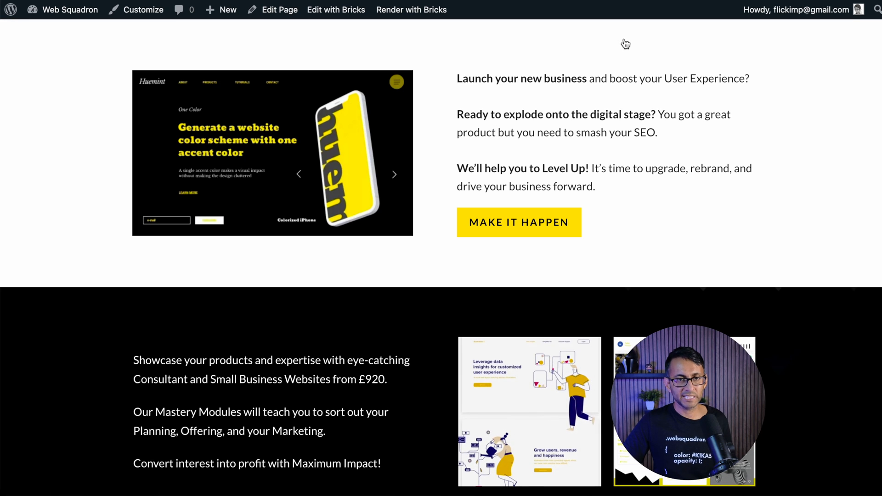